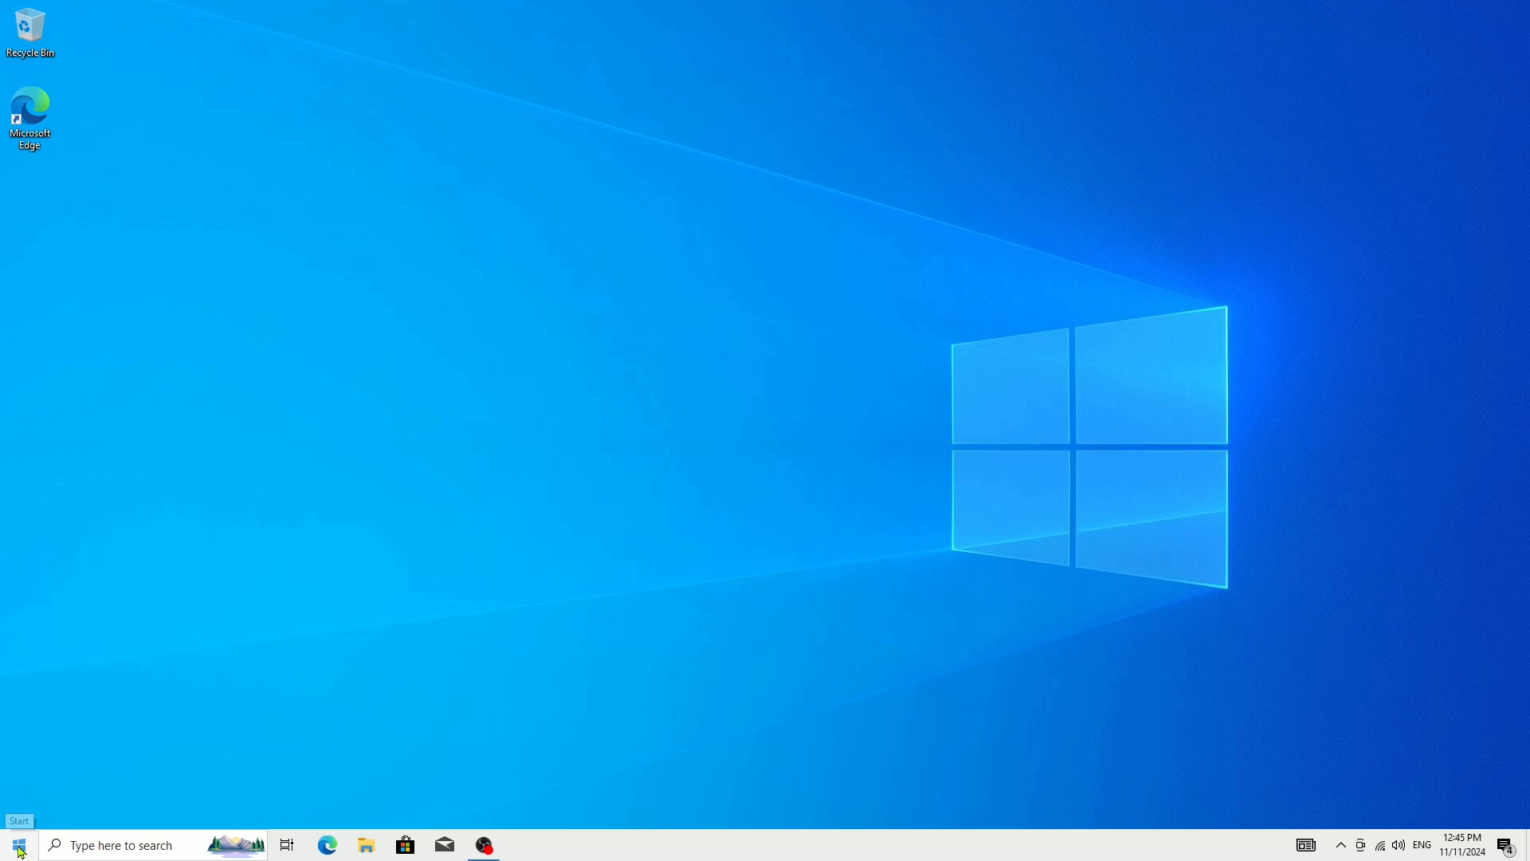
Launch Task Manager from the taskbar's right-click menu after dismissing the Start menu.
{"action": "left_click", "coordinate": [15, 844]}
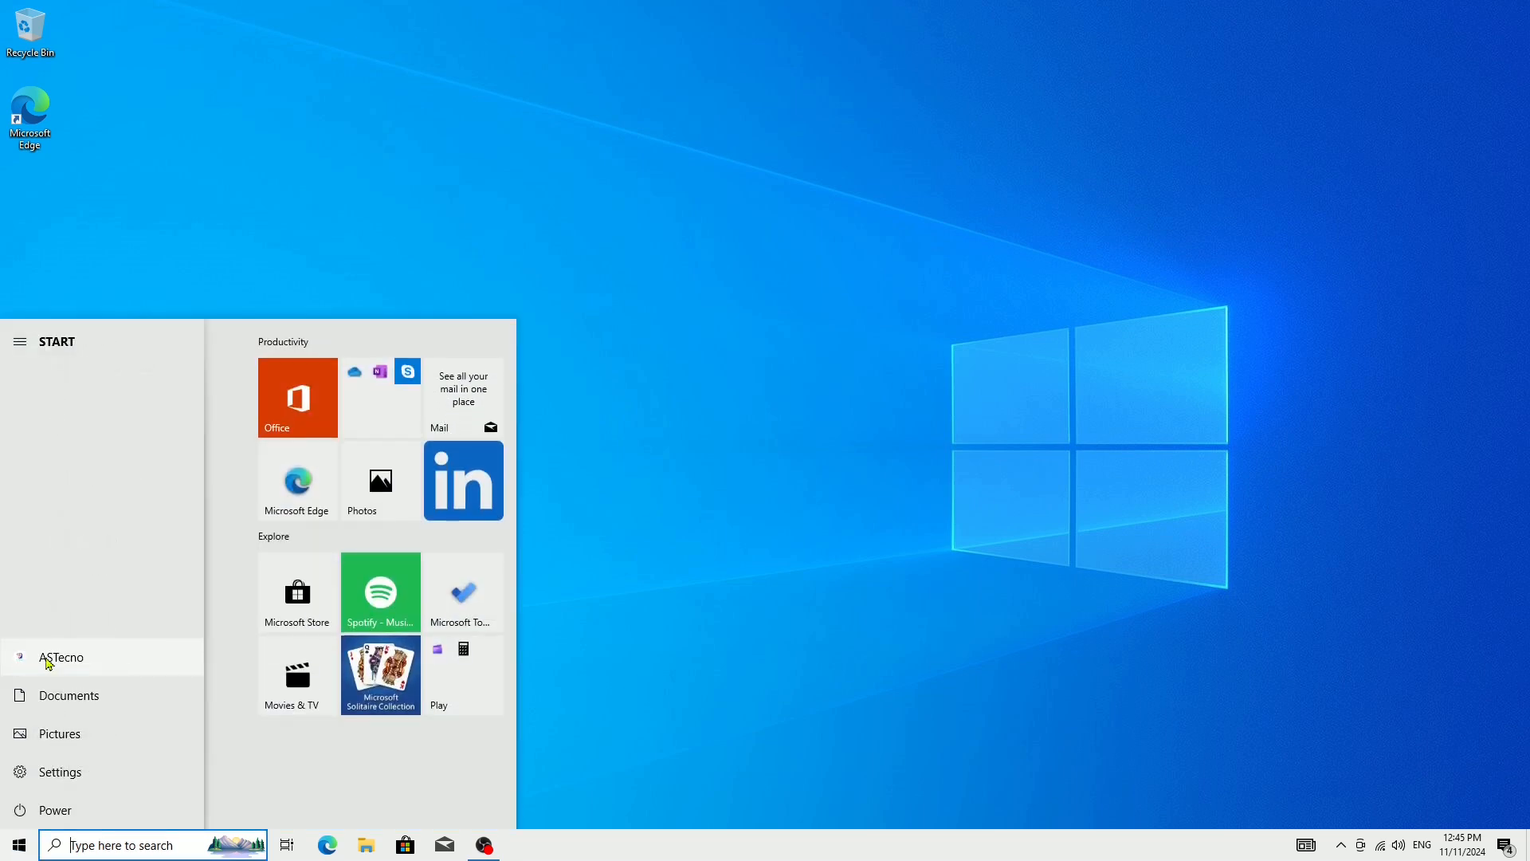
{"action": "left_click", "coordinate": [60, 657]}
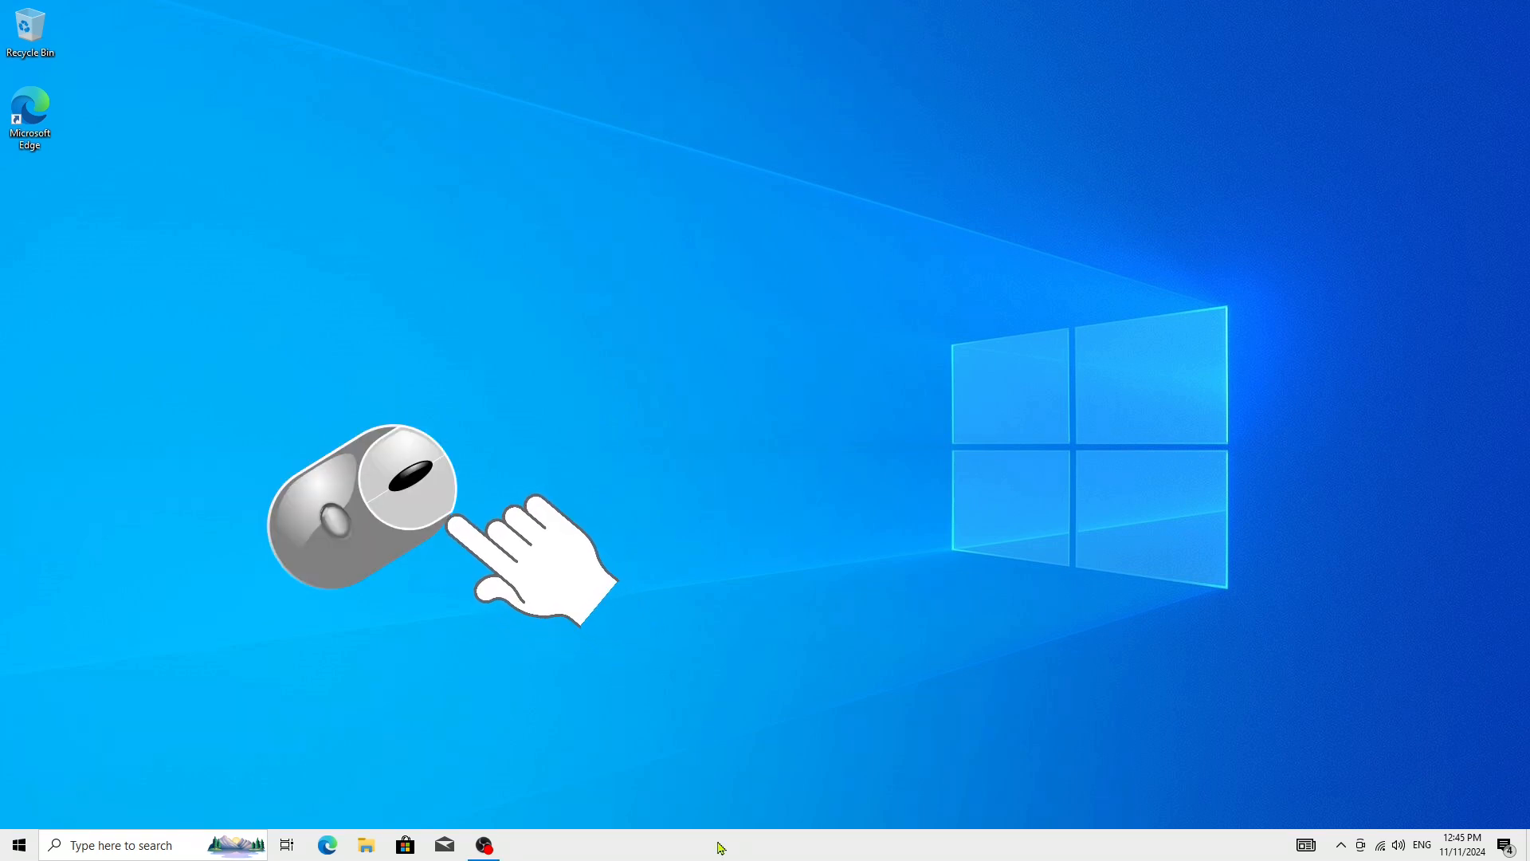
{"action": "right_click", "coordinate": [719, 844]}
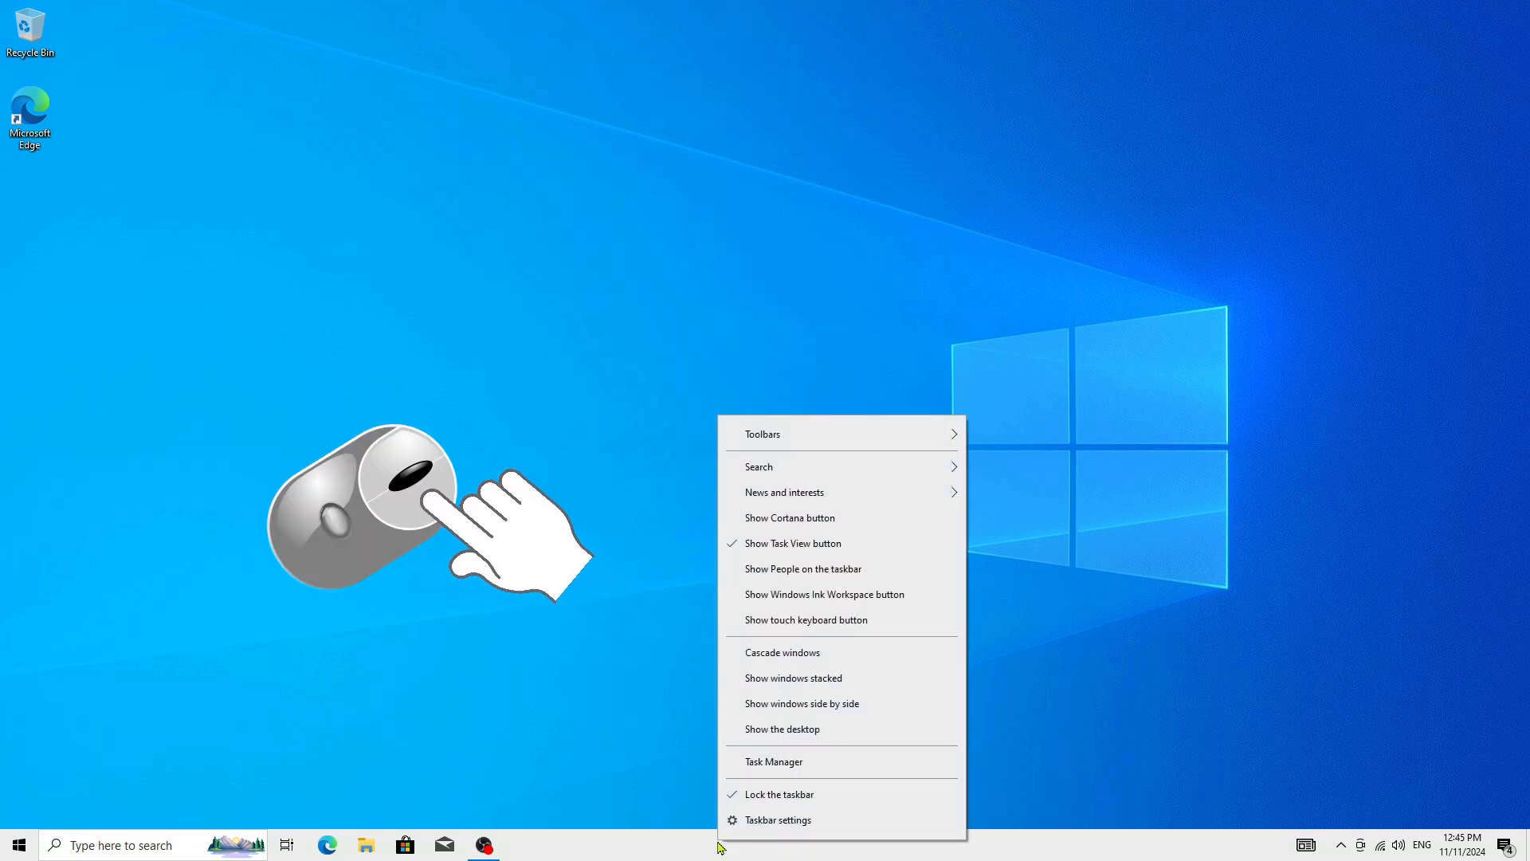
{"action": "mouse_move", "coordinate": [774, 762]}
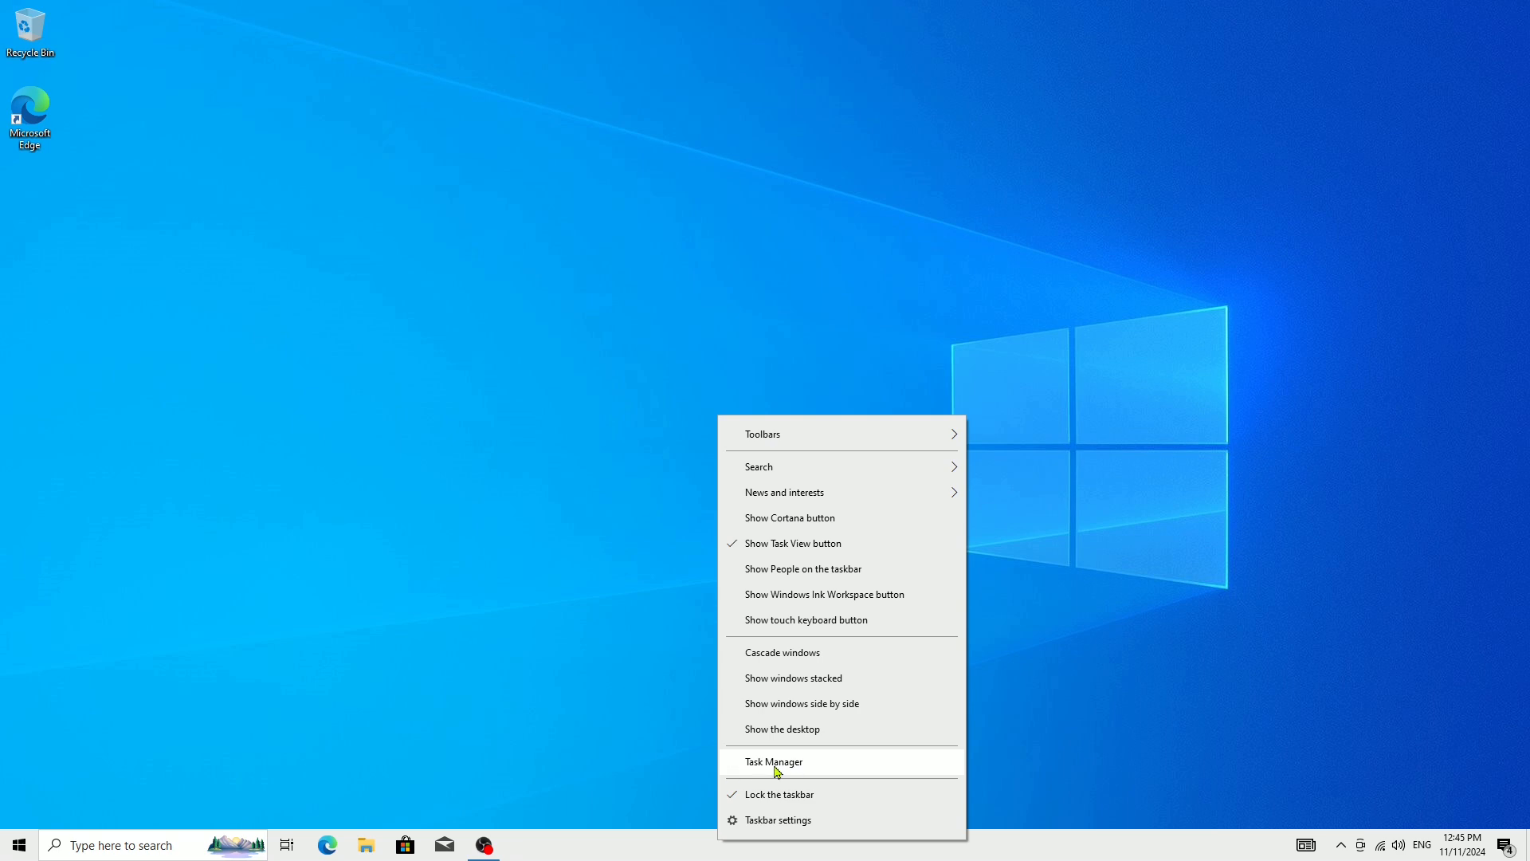
{"action": "left_click", "coordinate": [774, 761]}
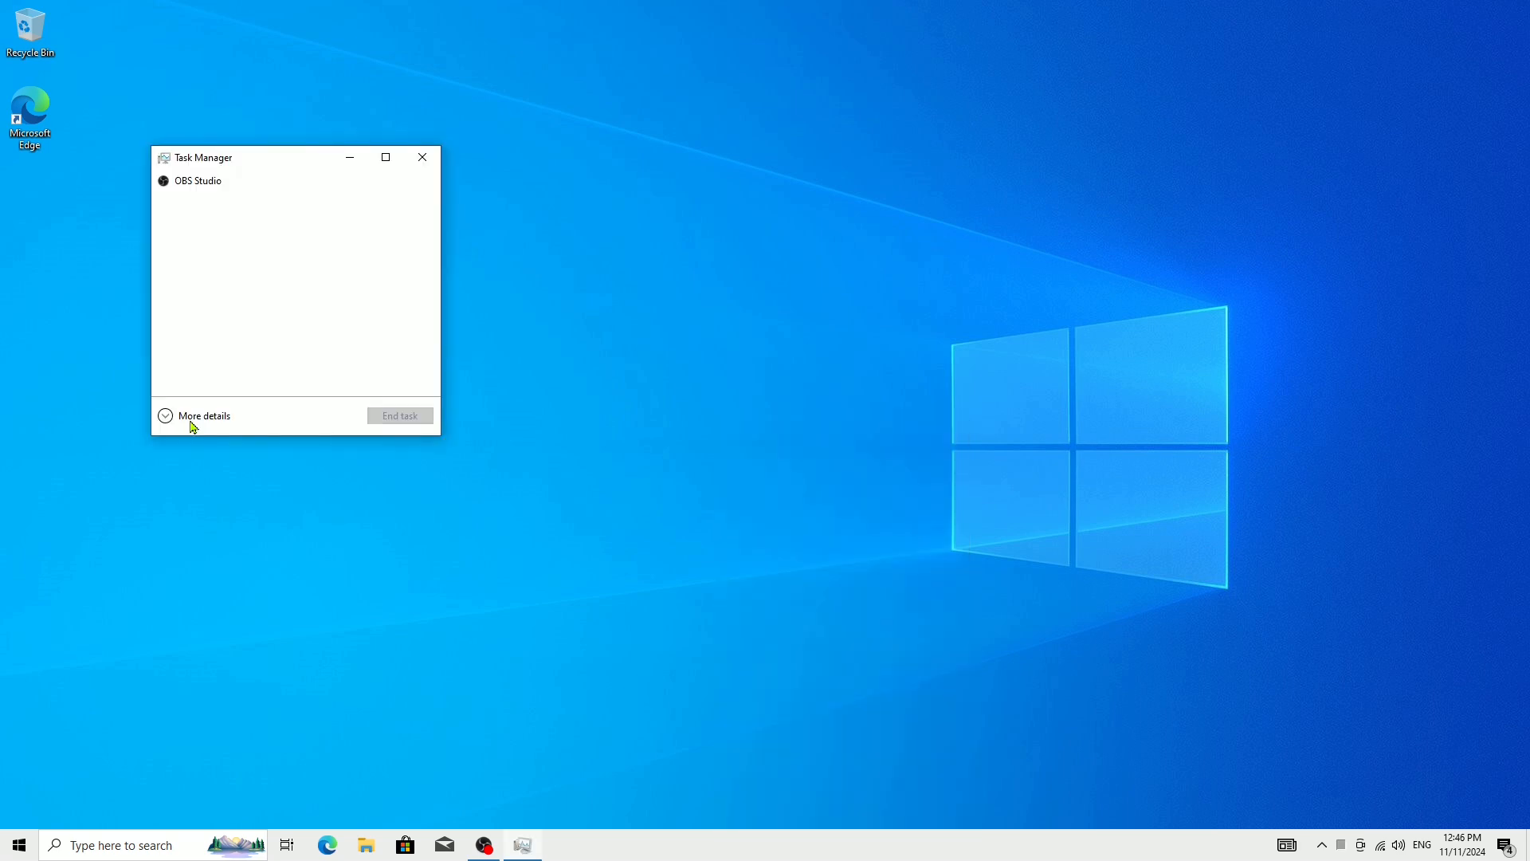
Expand to the detailed view and show the Users list with ASTecno's context menu.
{"action": "left_click", "coordinate": [202, 415]}
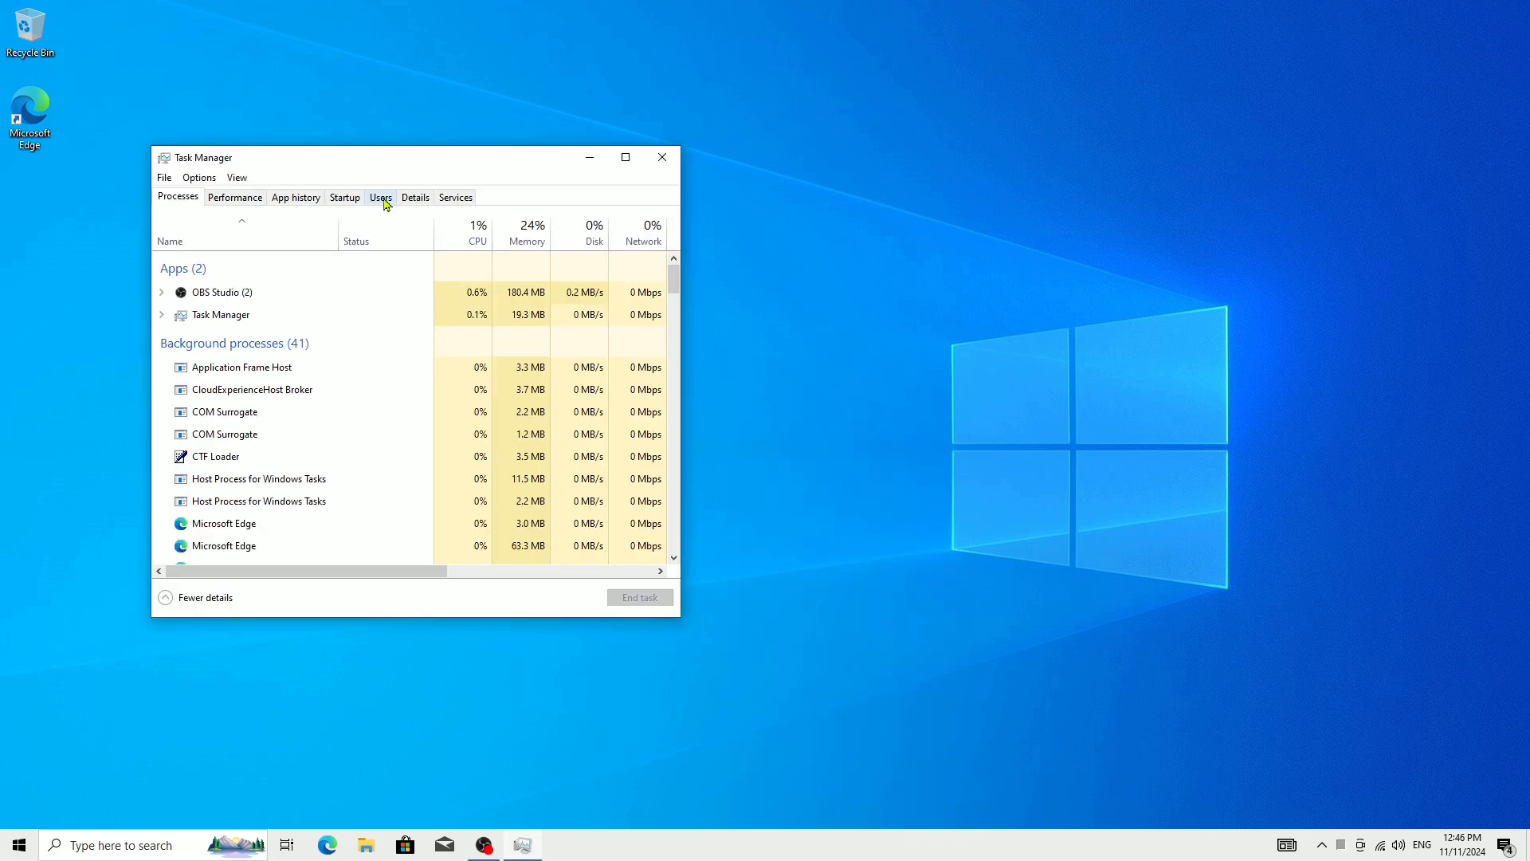
{"action": "left_click", "coordinate": [381, 198]}
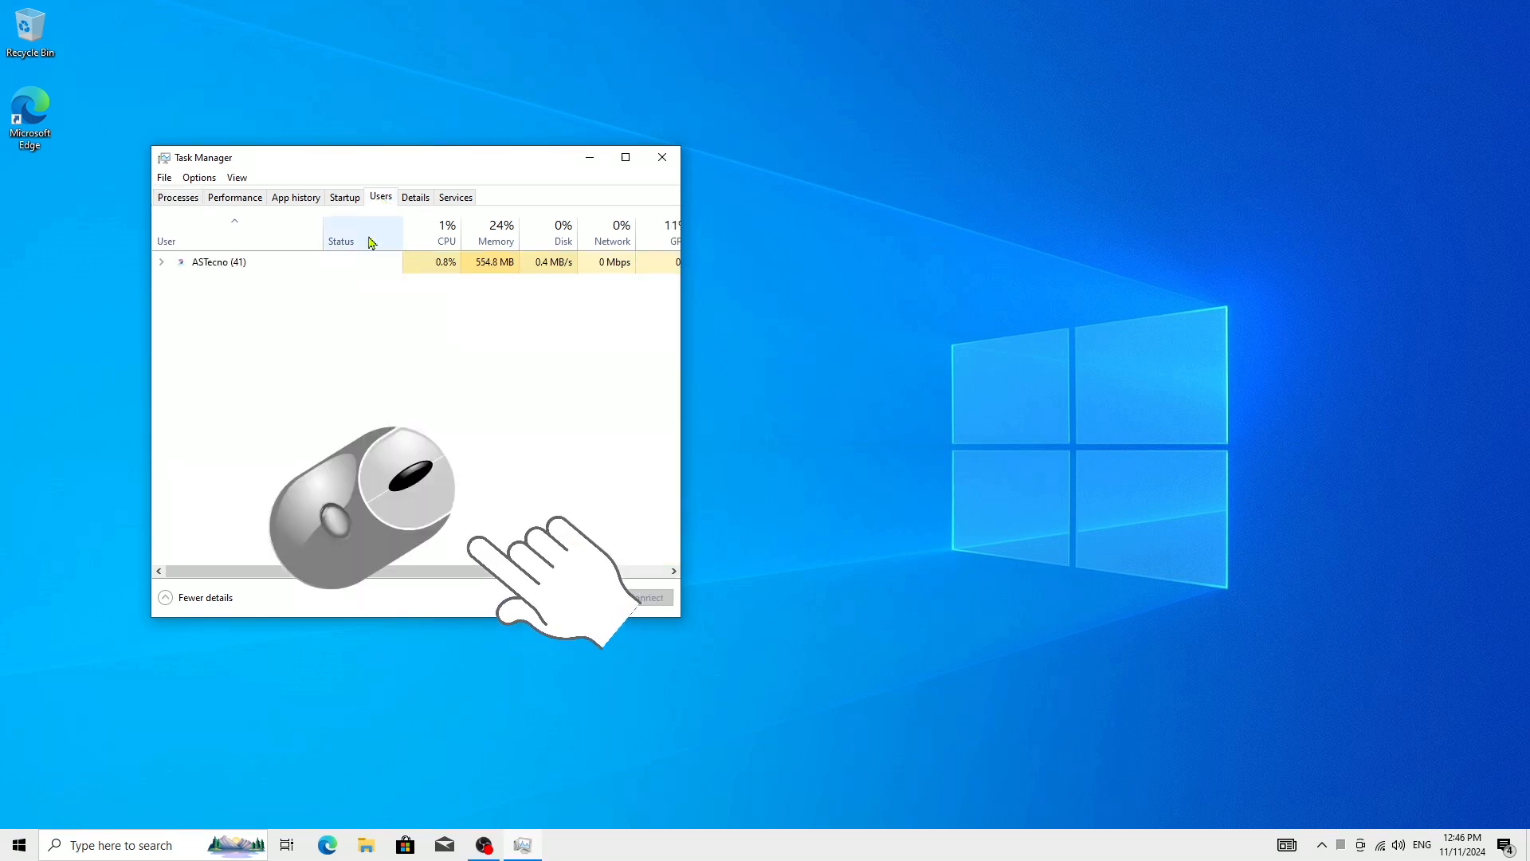
{"action": "right_click", "coordinate": [218, 261]}
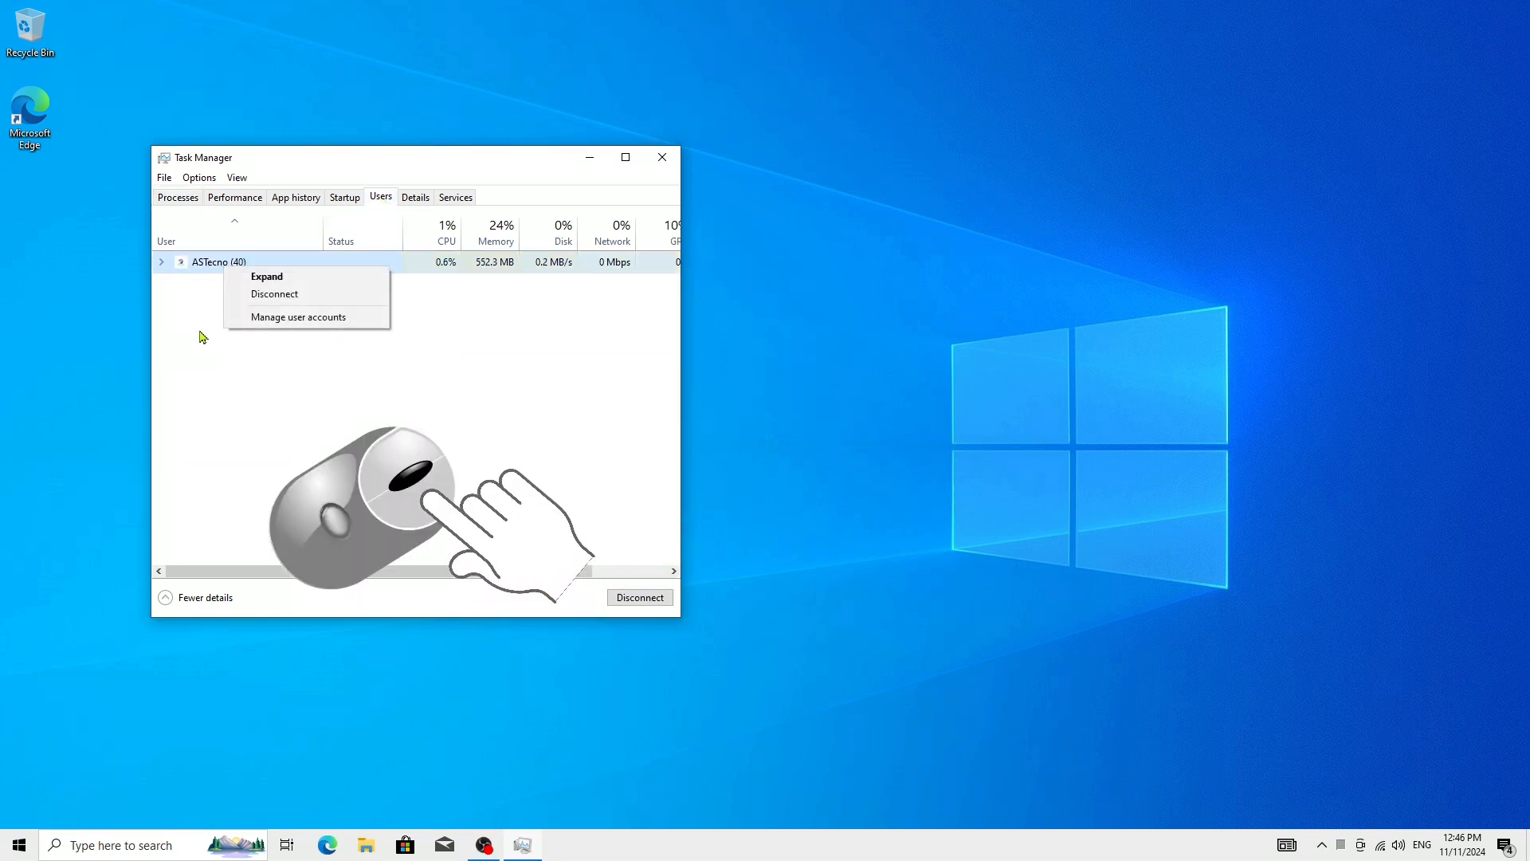
{"action": "mouse_move", "coordinate": [274, 344]}
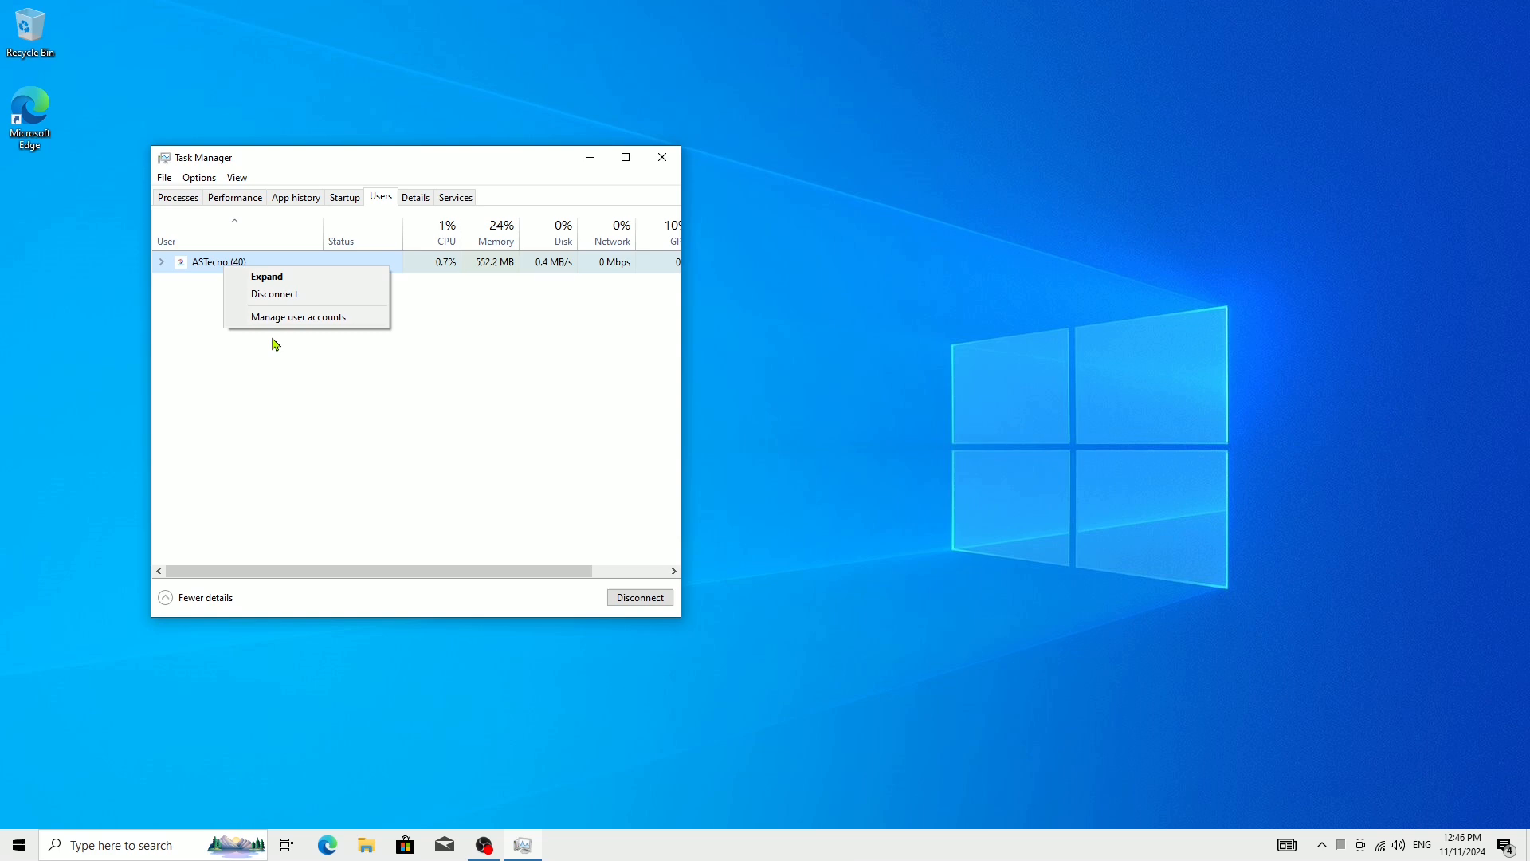
{"action": "mouse_move", "coordinate": [277, 317]}
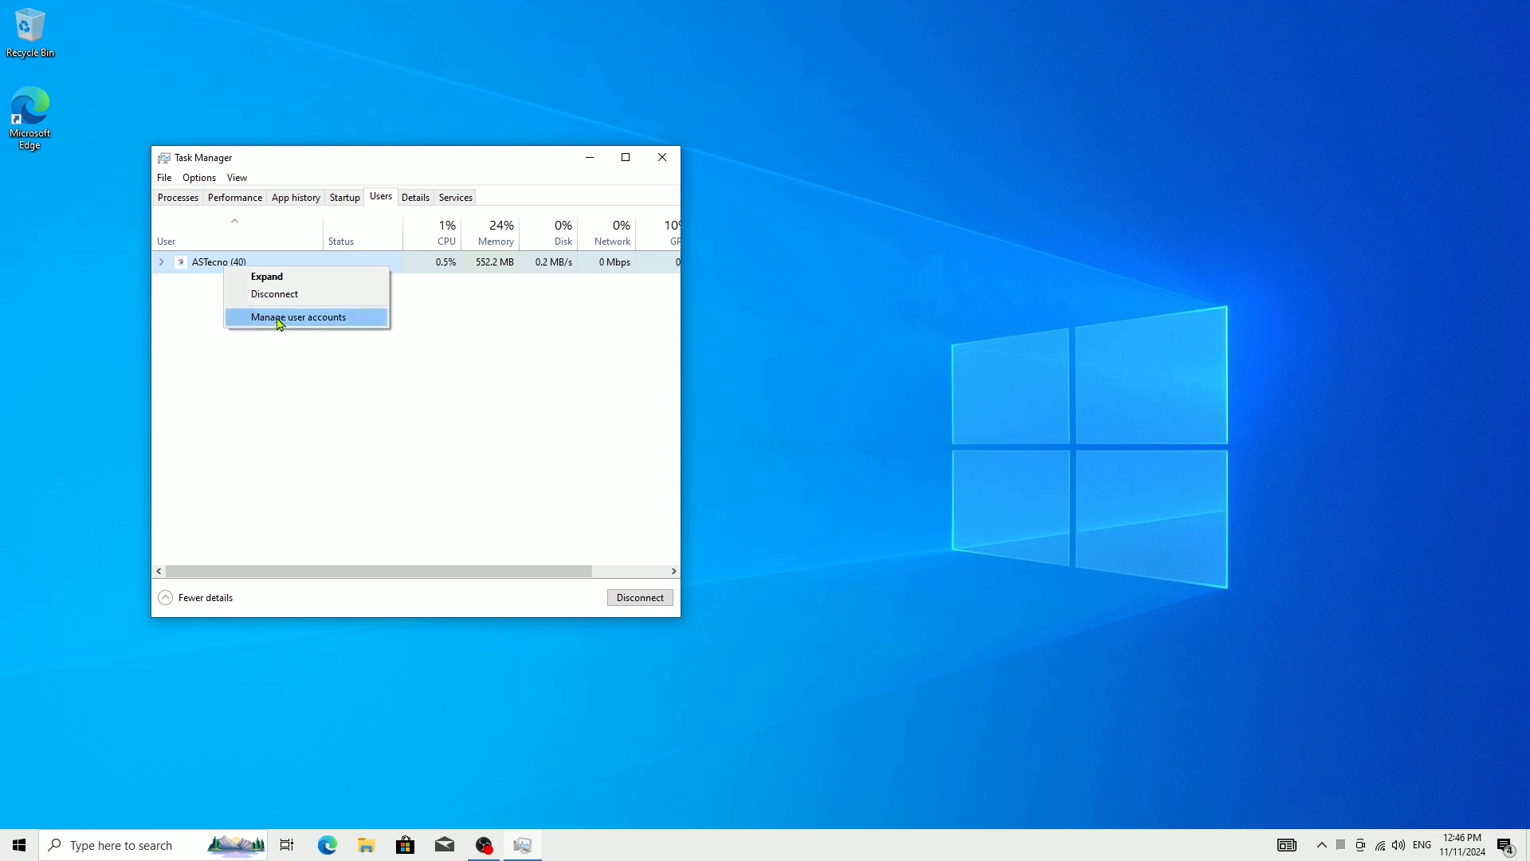
Go through Manage user accounts and Manage another account to Otheruser's Change an Account page.
{"action": "left_click", "coordinate": [298, 316]}
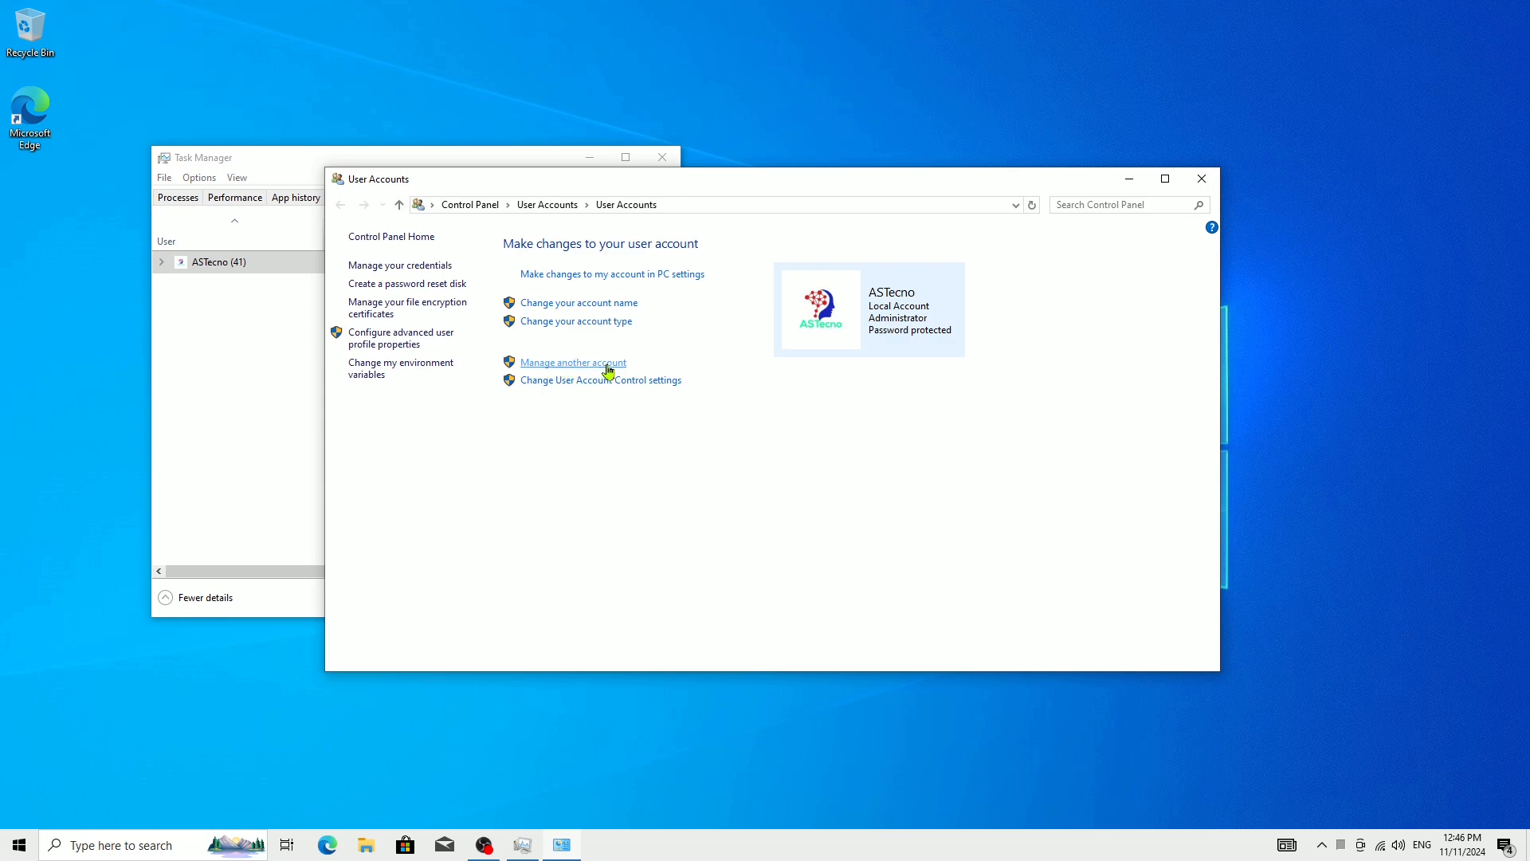
{"action": "mouse_move", "coordinate": [550, 373]}
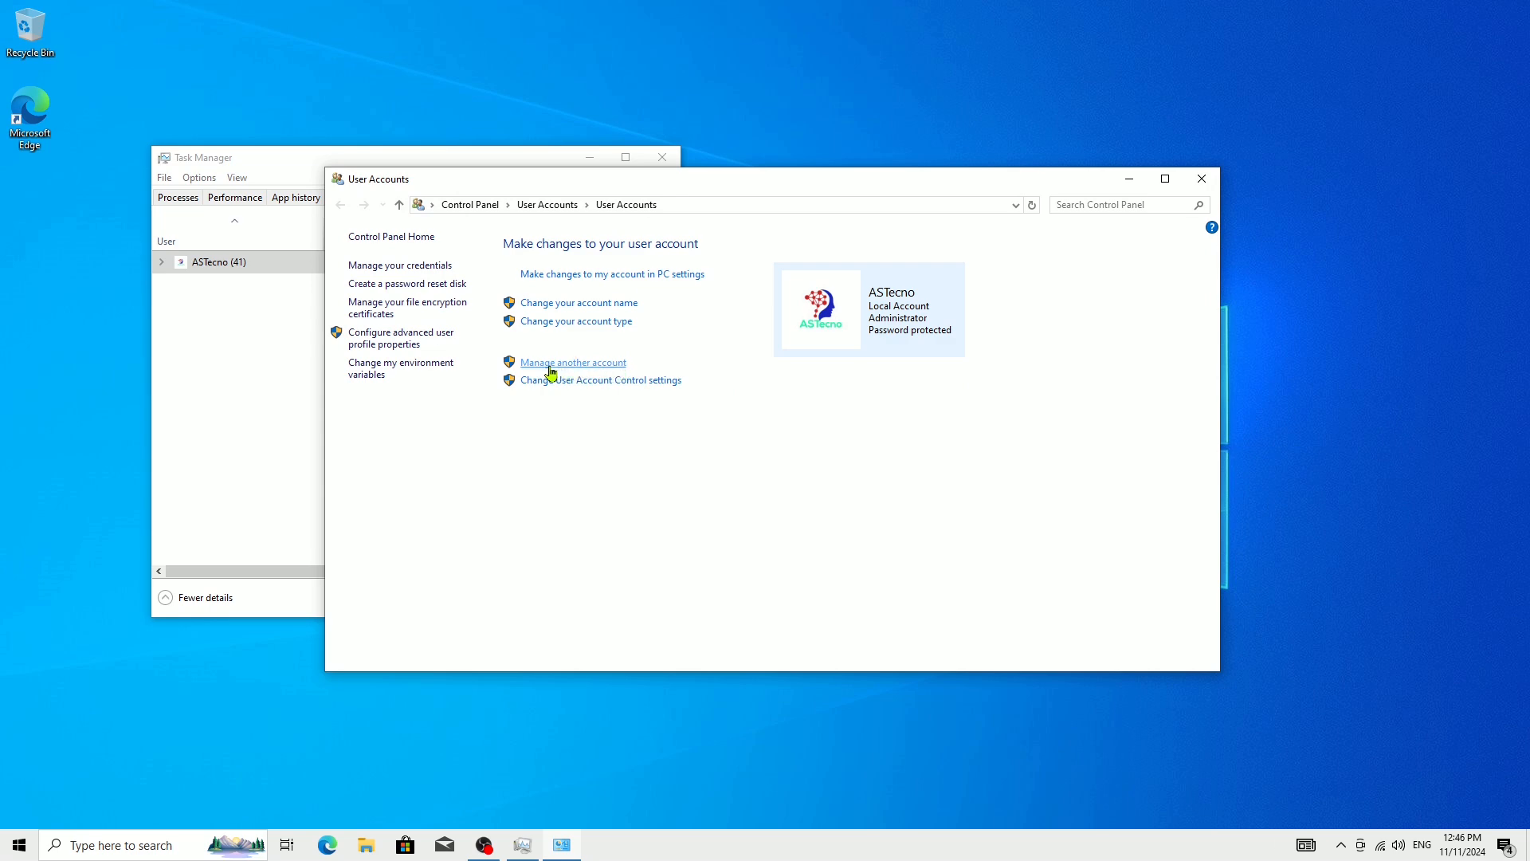
{"action": "left_click", "coordinate": [572, 362]}
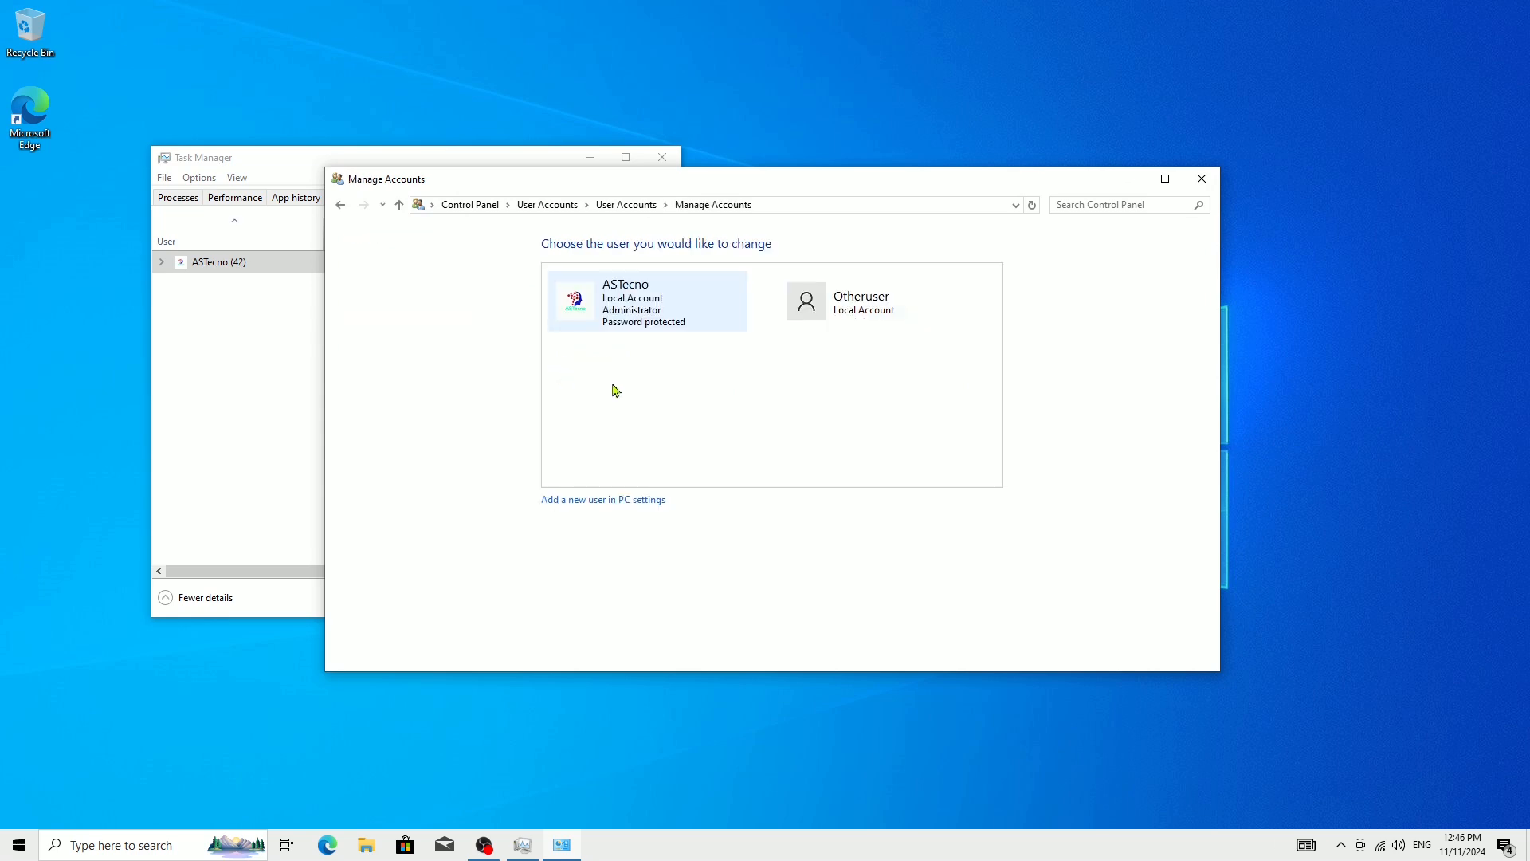
{"action": "mouse_move", "coordinate": [863, 301]}
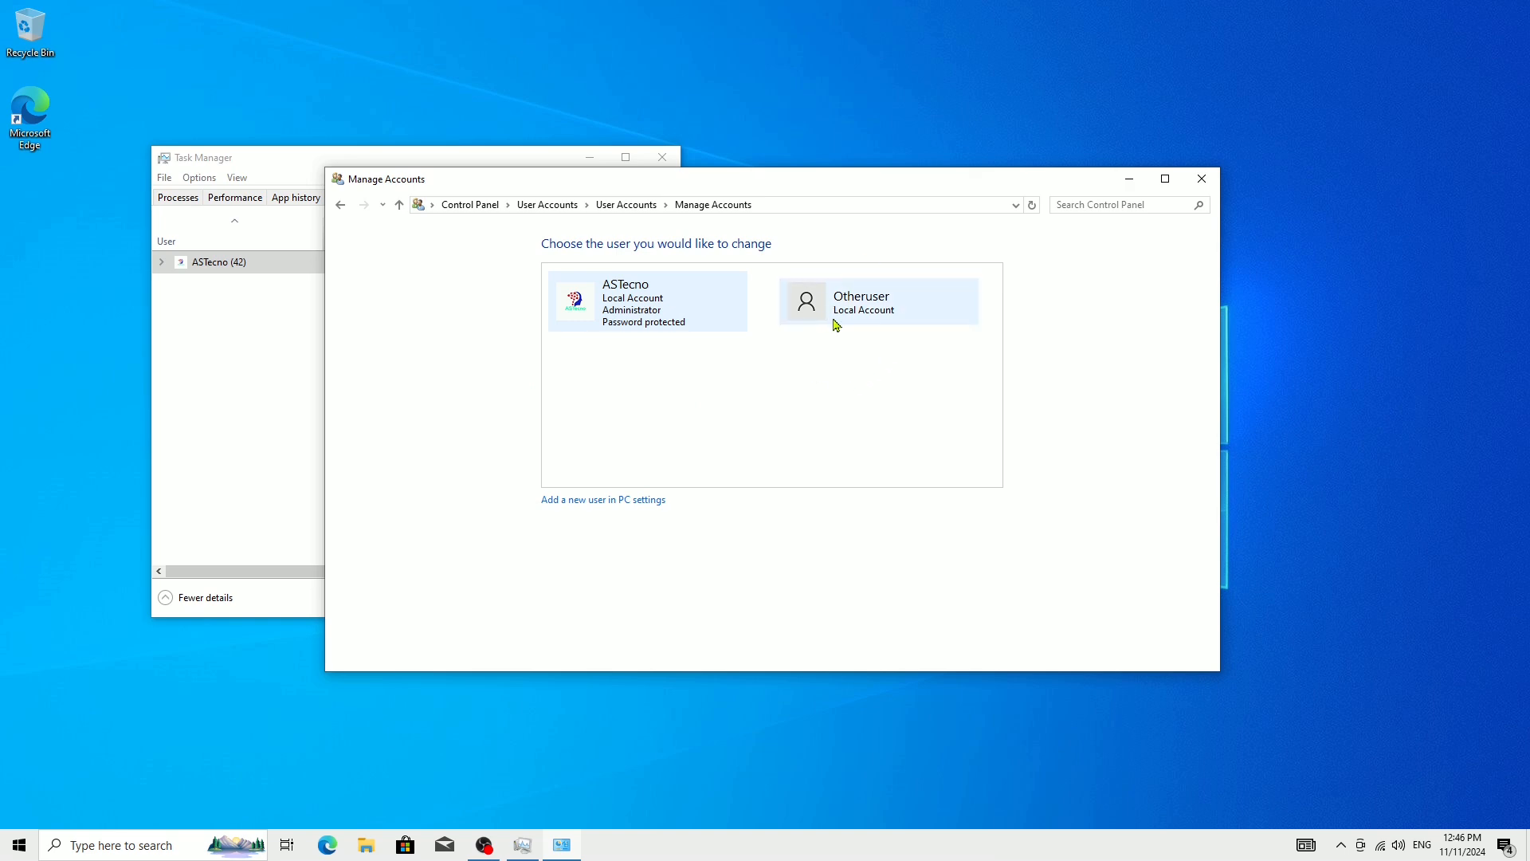
{"action": "left_click", "coordinate": [859, 302]}
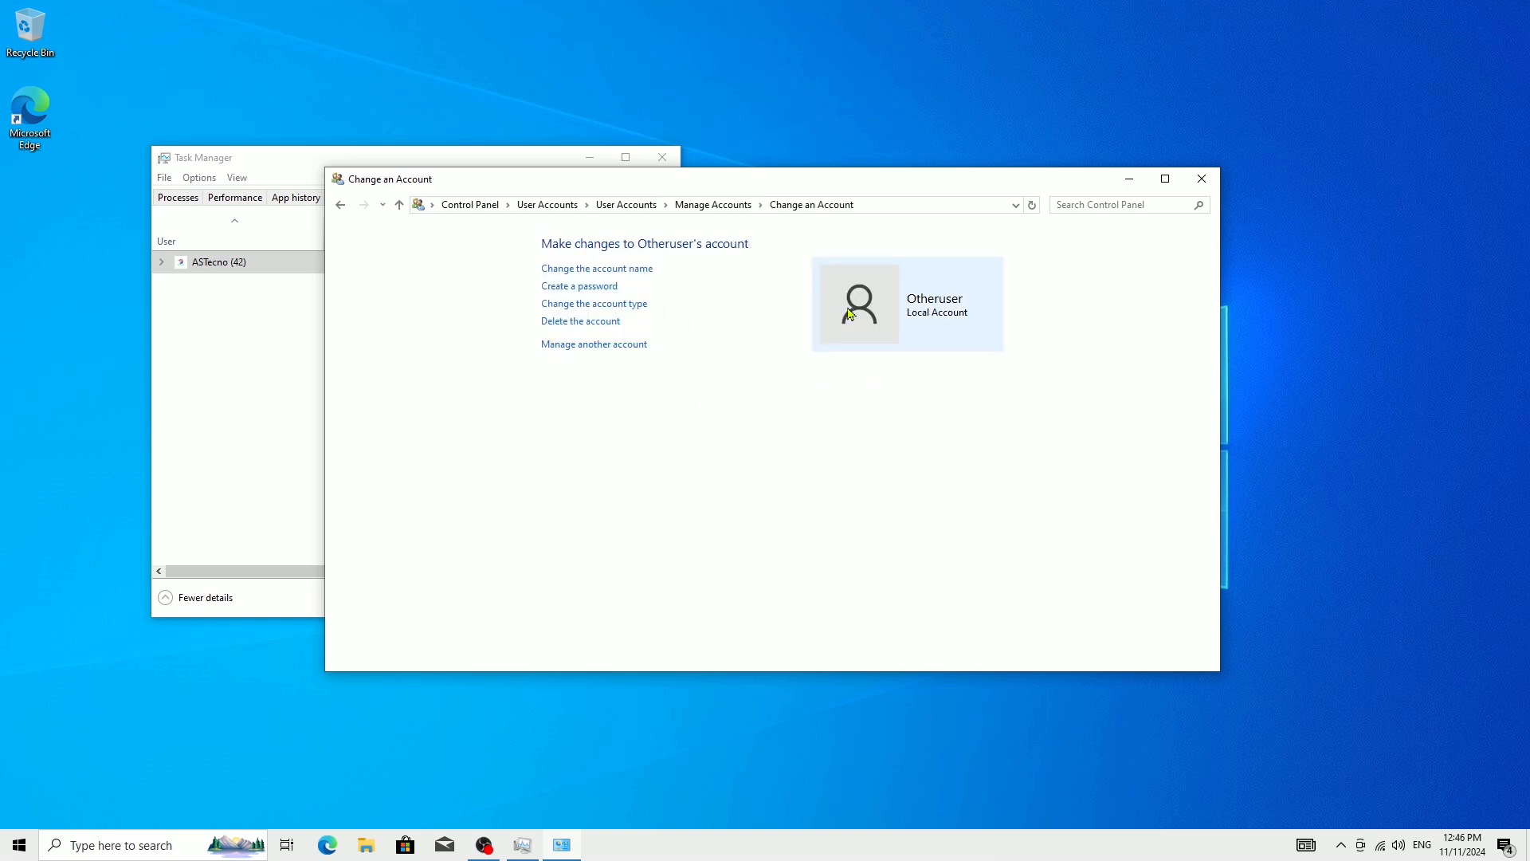
{"action": "mouse_move", "coordinate": [606, 413]}
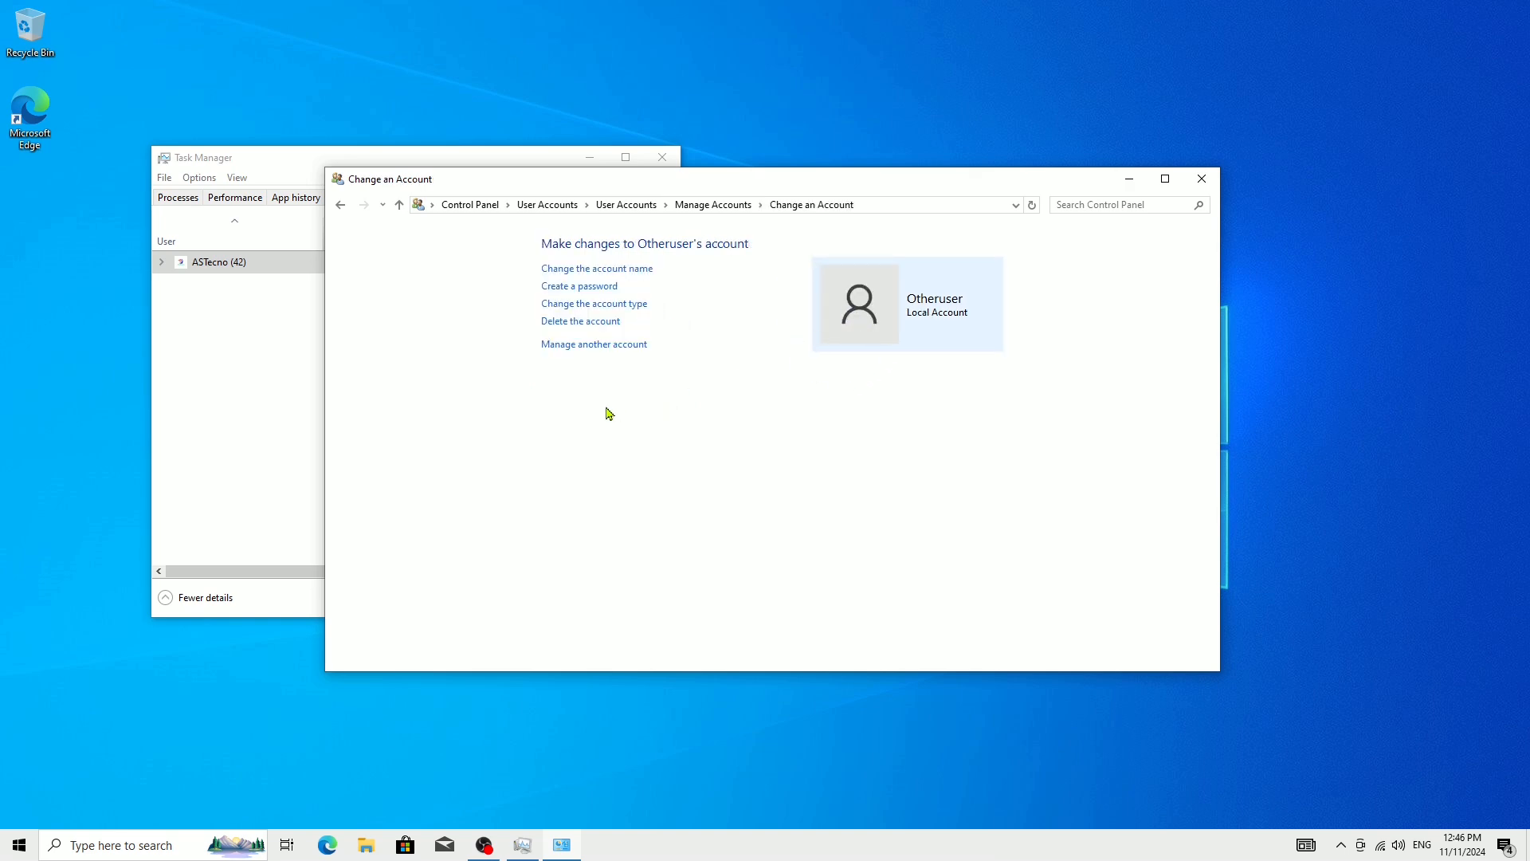
{"action": "mouse_move", "coordinate": [580, 321]}
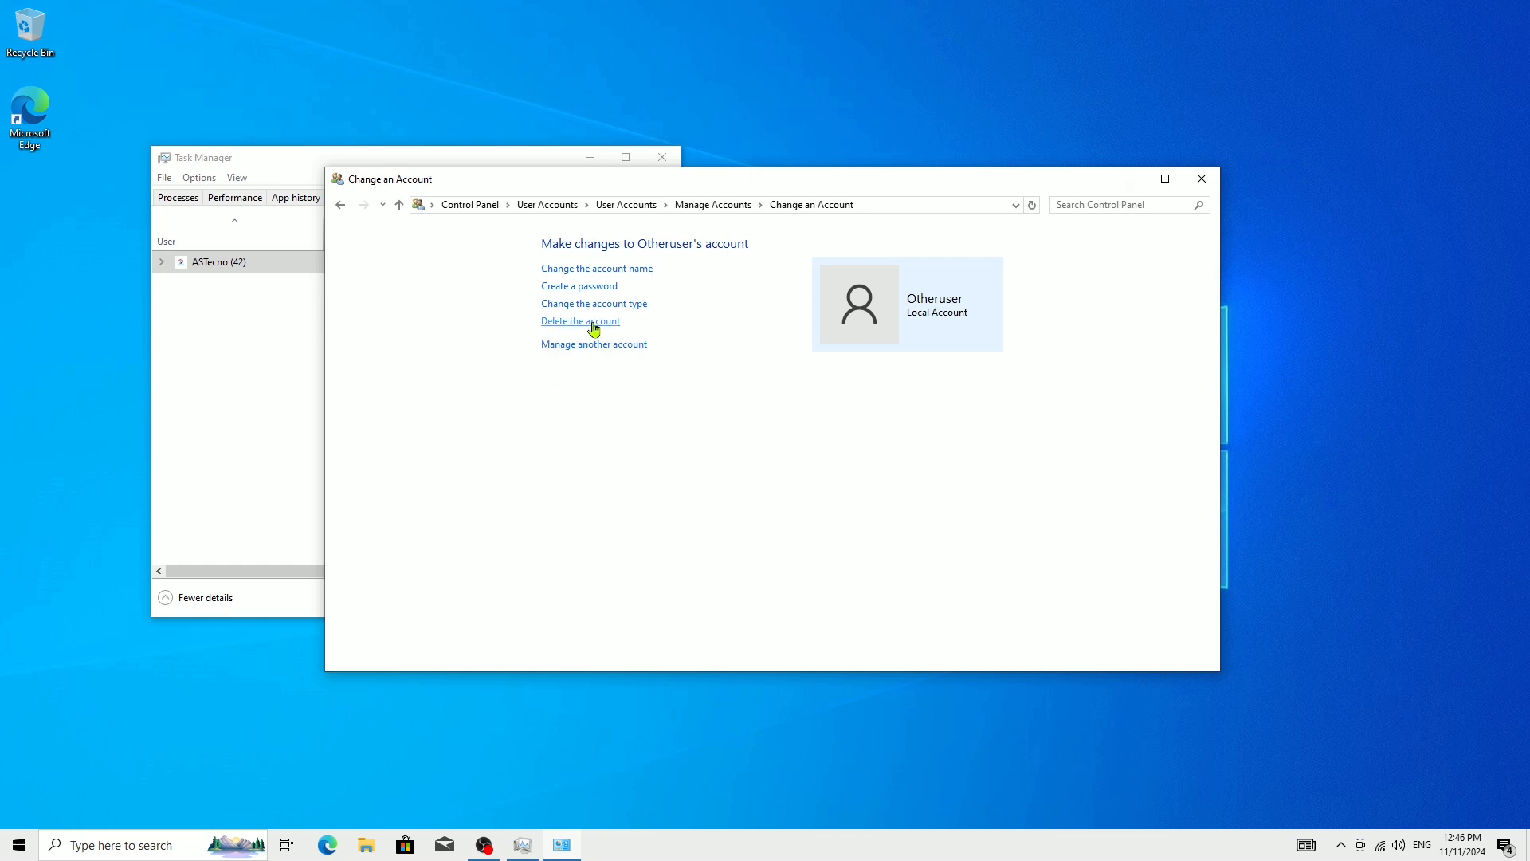
{"action": "mouse_move", "coordinate": [570, 330]}
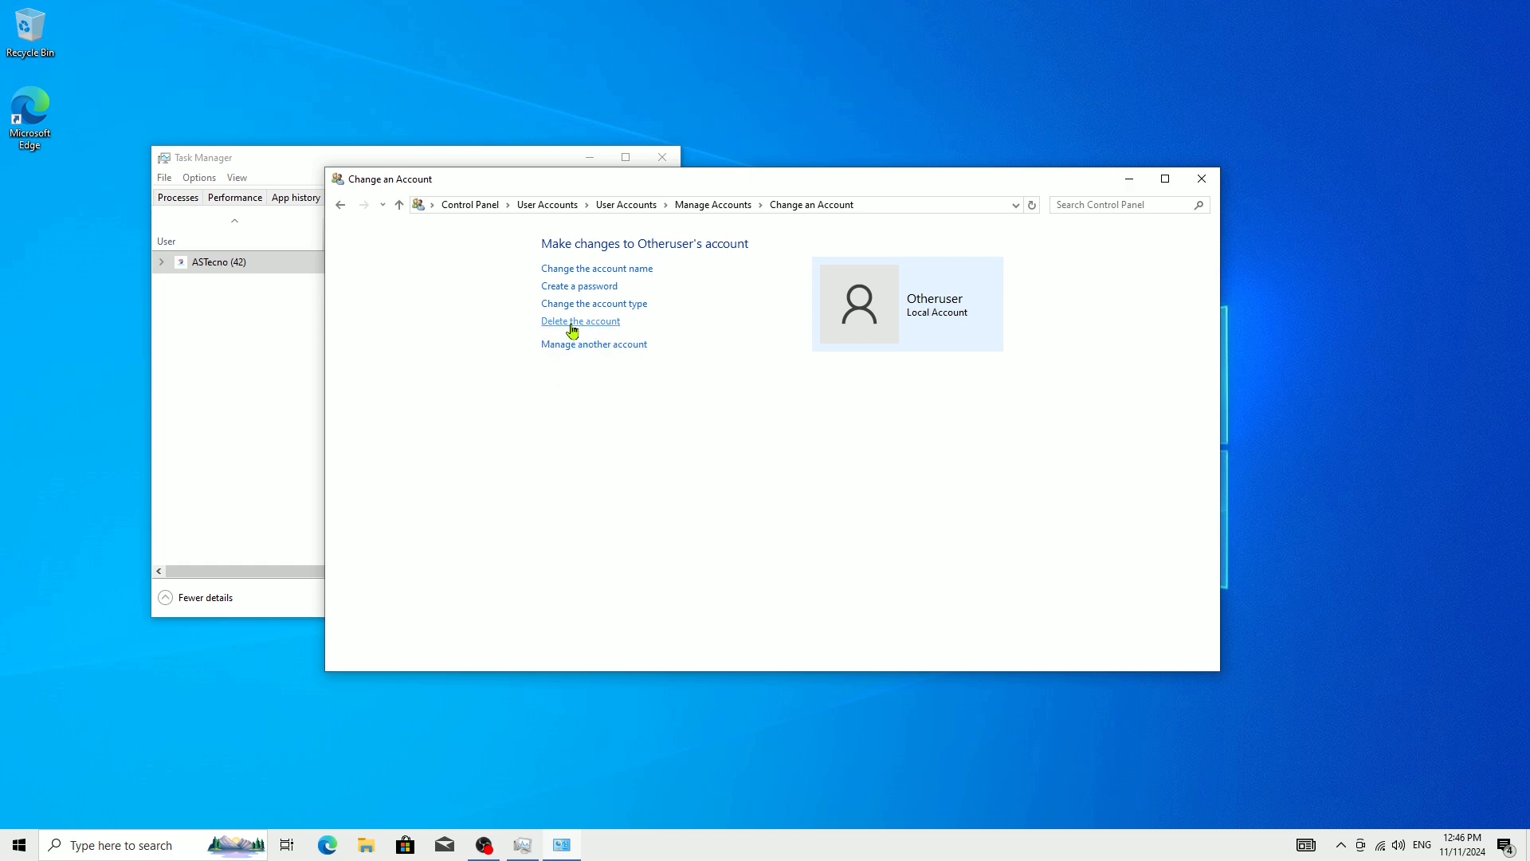
Choose Delete the account for Otheruser, reaching the keep-files question.
{"action": "left_click", "coordinate": [580, 320]}
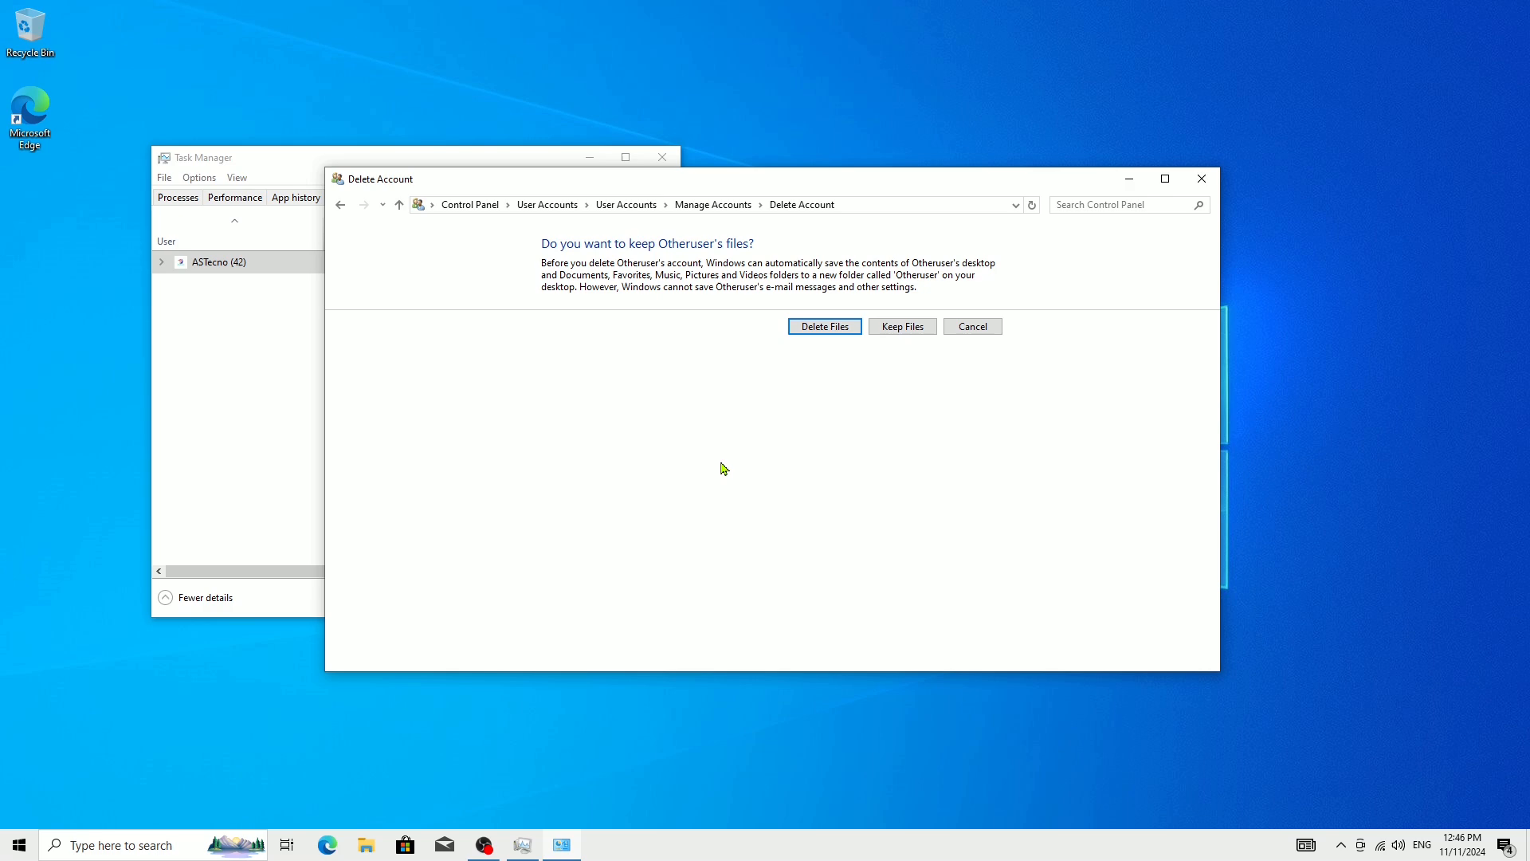
{"action": "mouse_move", "coordinate": [795, 371]}
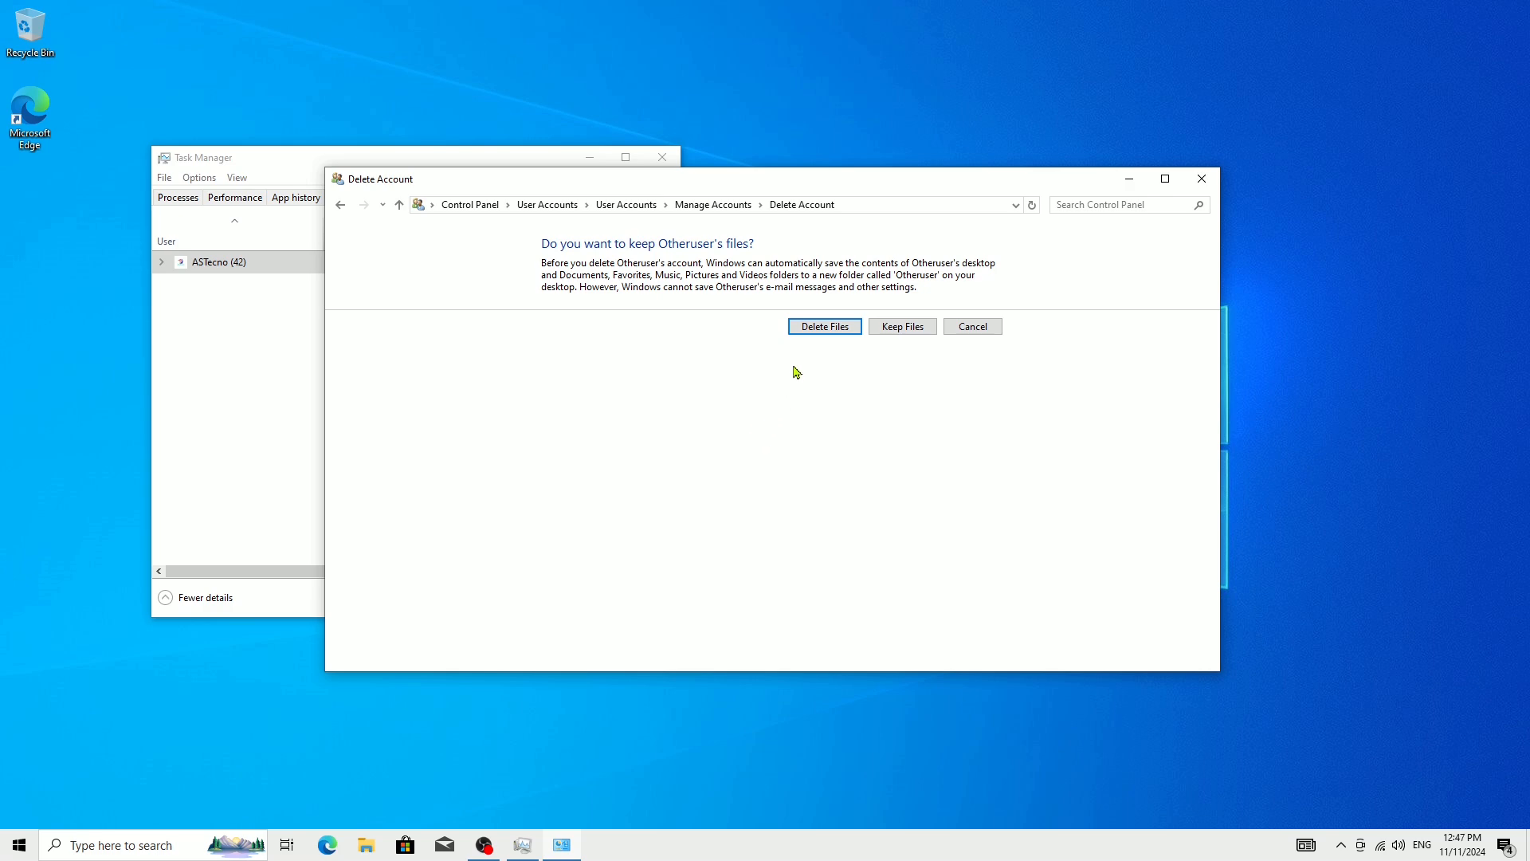
{"action": "mouse_move", "coordinate": [798, 338]}
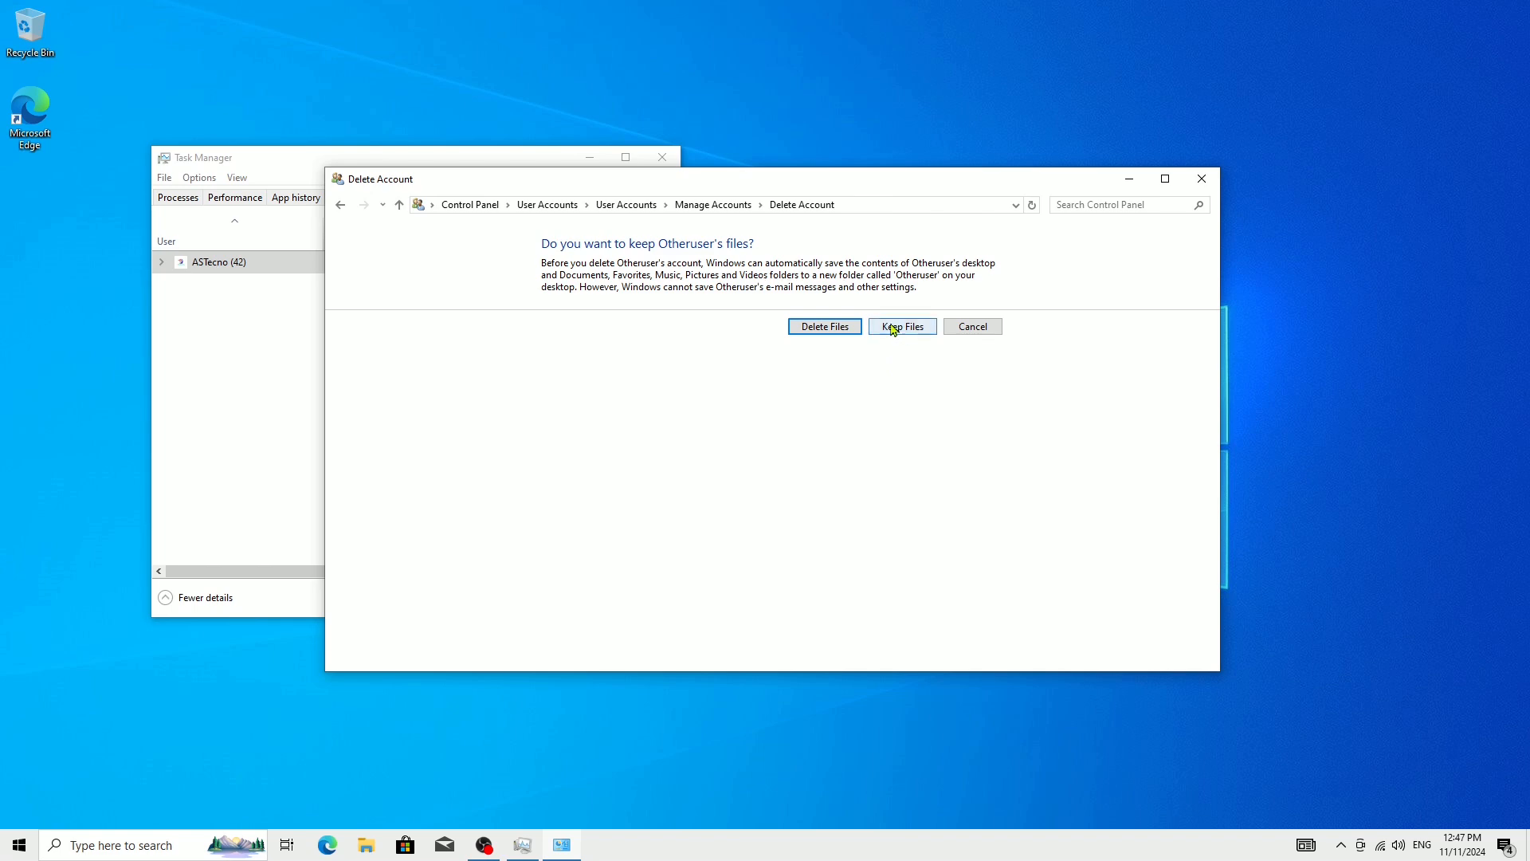
{"action": "mouse_move", "coordinate": [644, 312]}
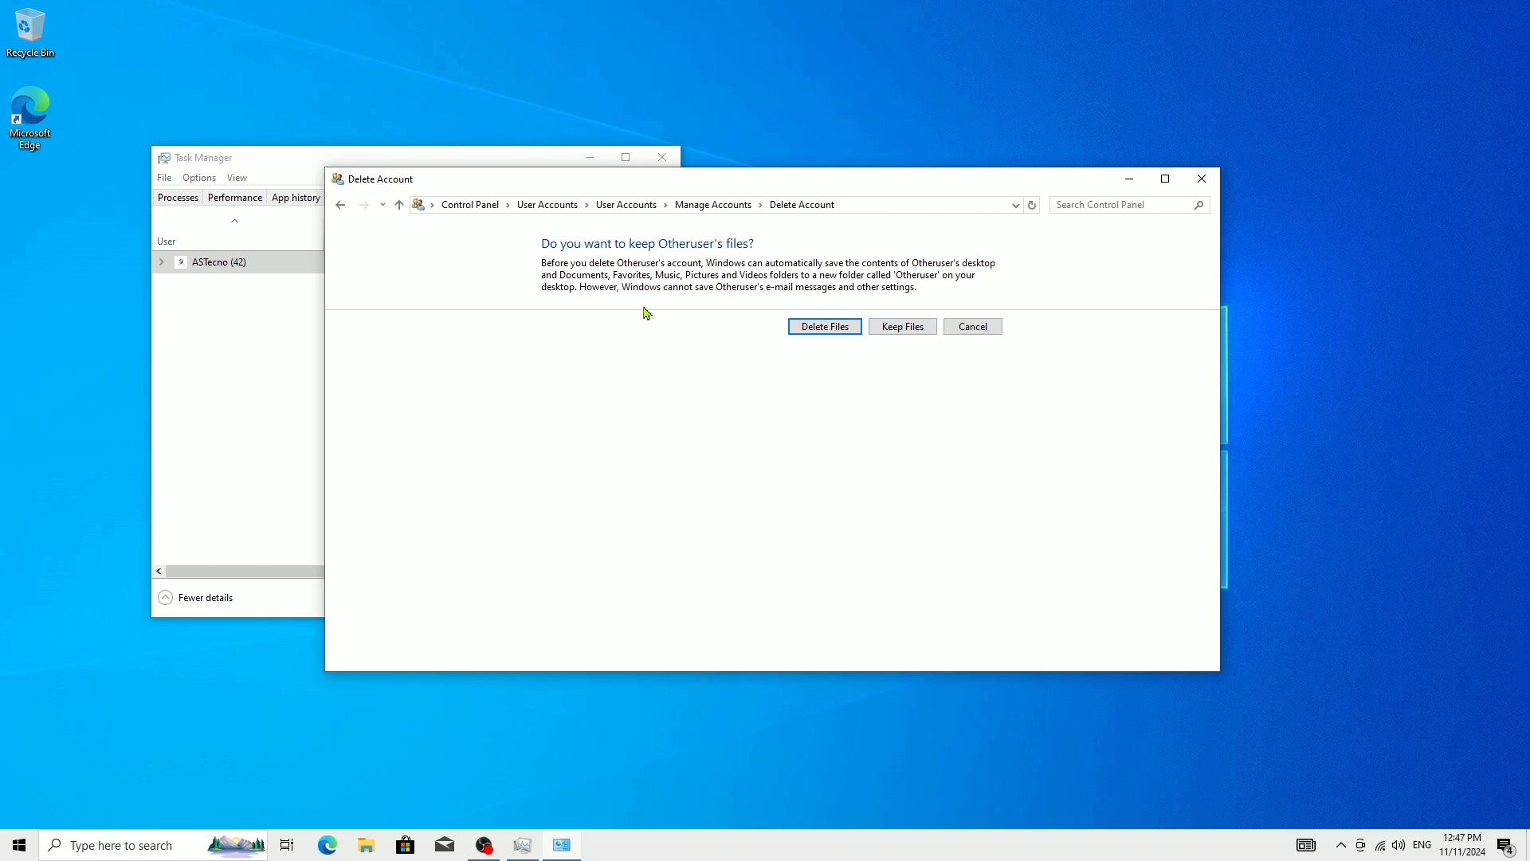
{"action": "mouse_move", "coordinate": [616, 295]}
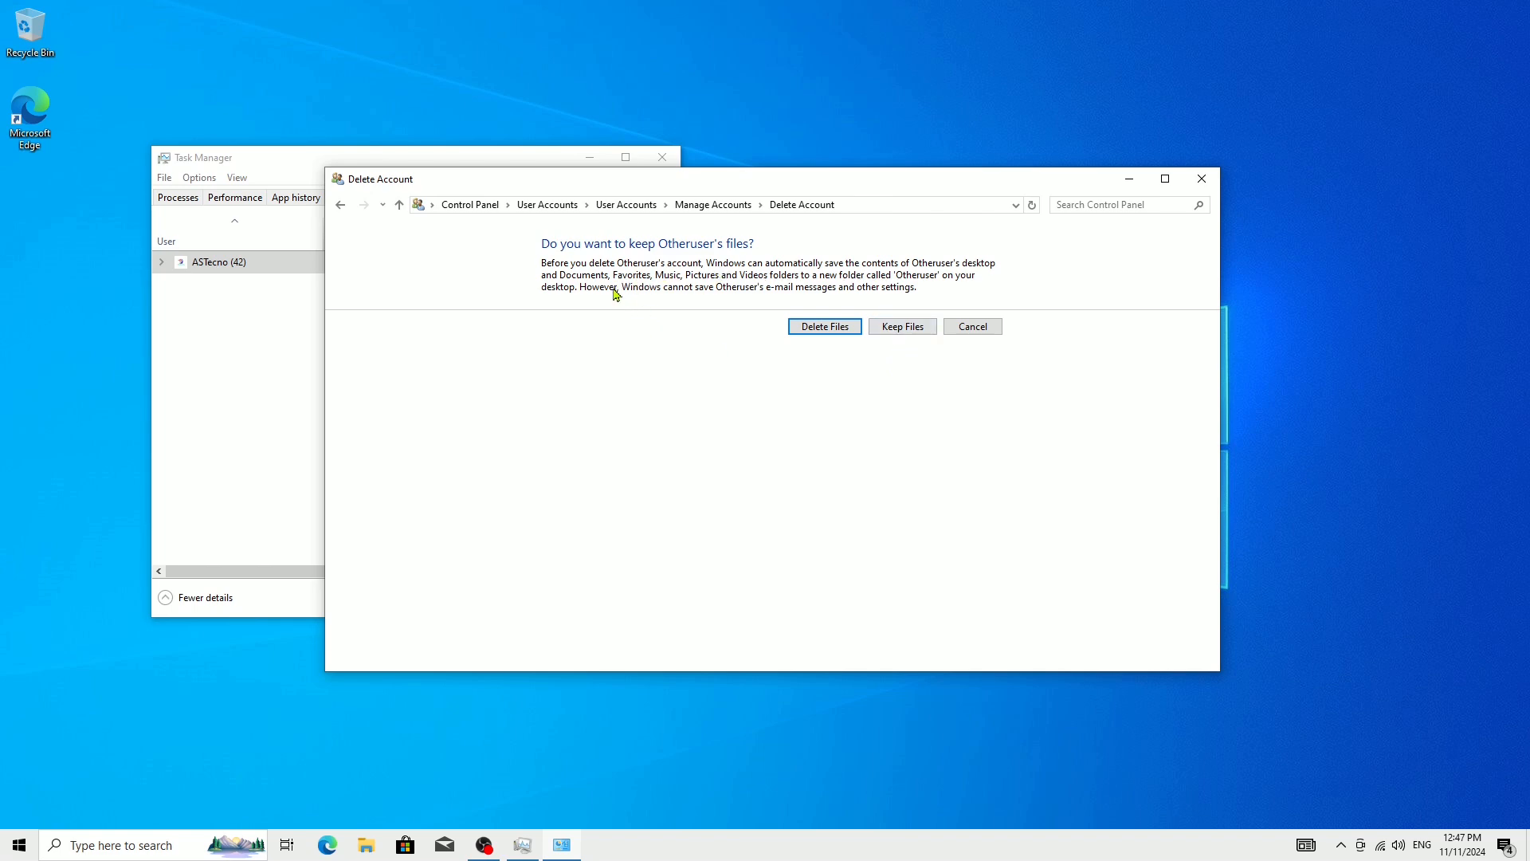
{"action": "mouse_move", "coordinate": [787, 293]}
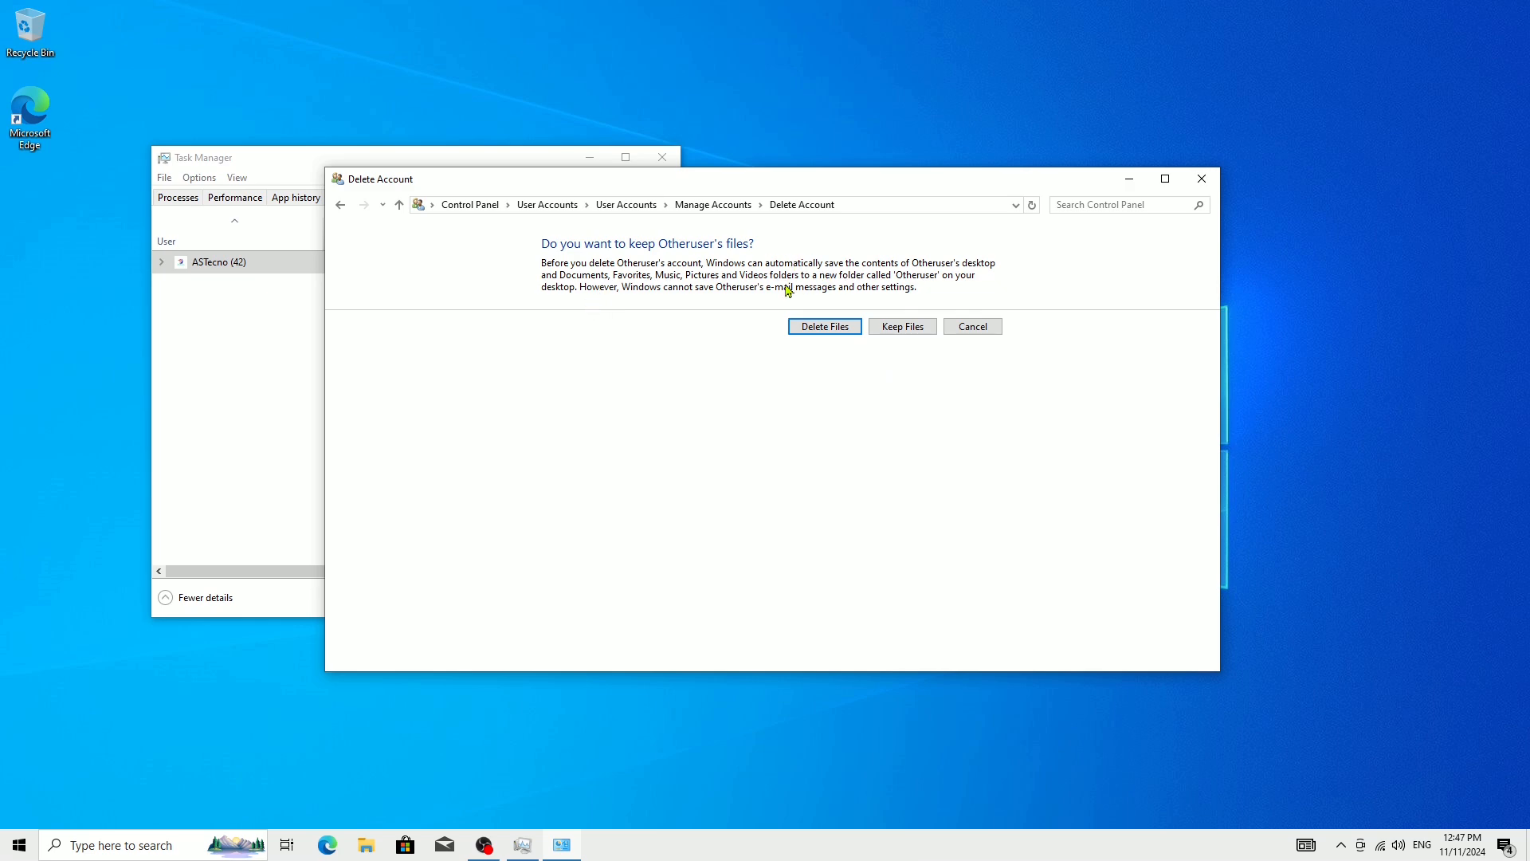
{"action": "mouse_move", "coordinate": [713, 311]}
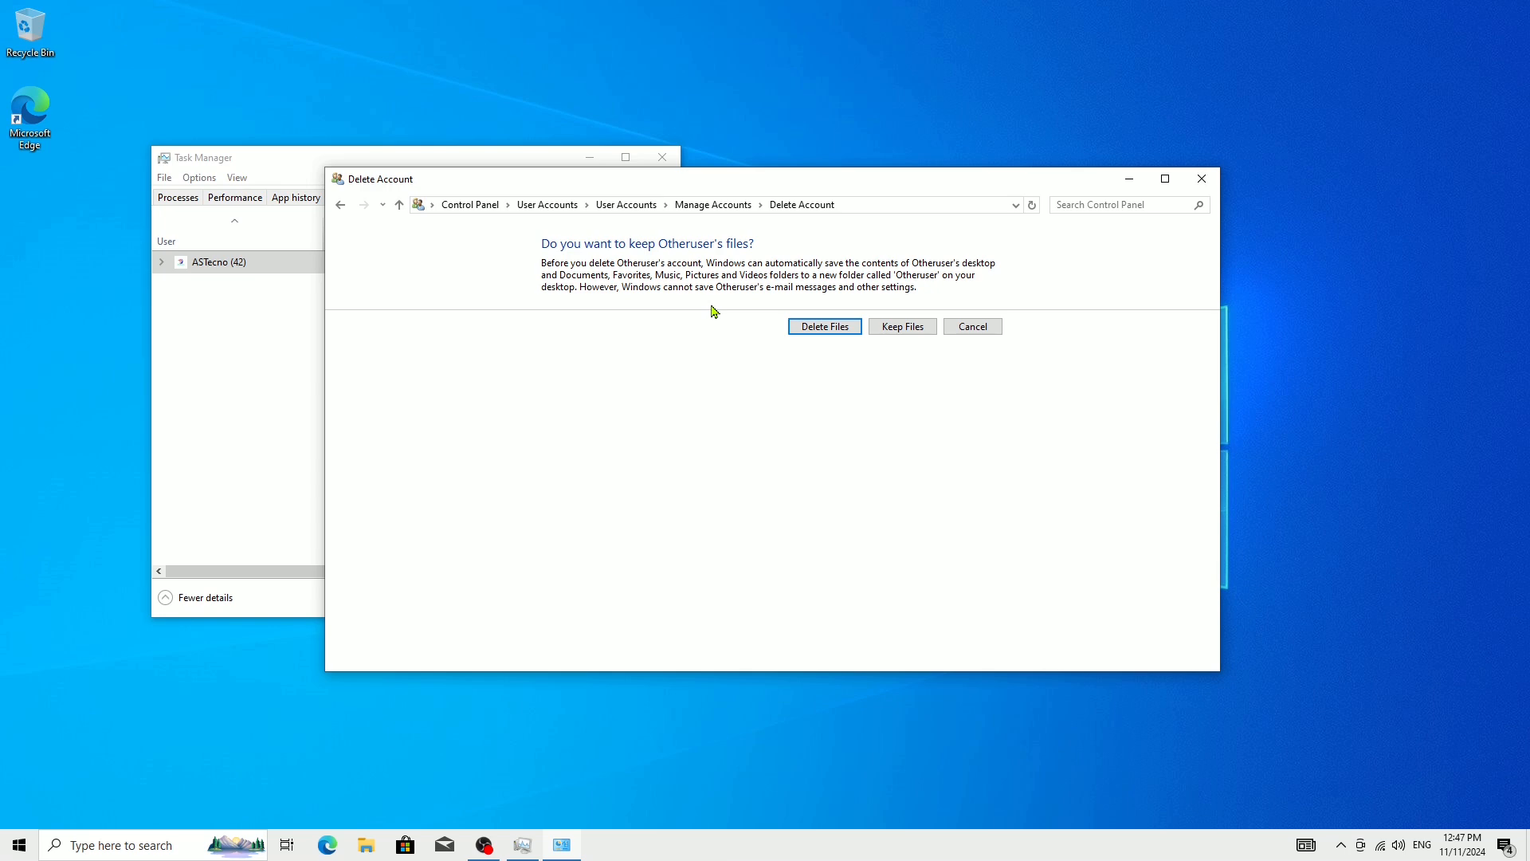
{"action": "mouse_move", "coordinate": [896, 338]}
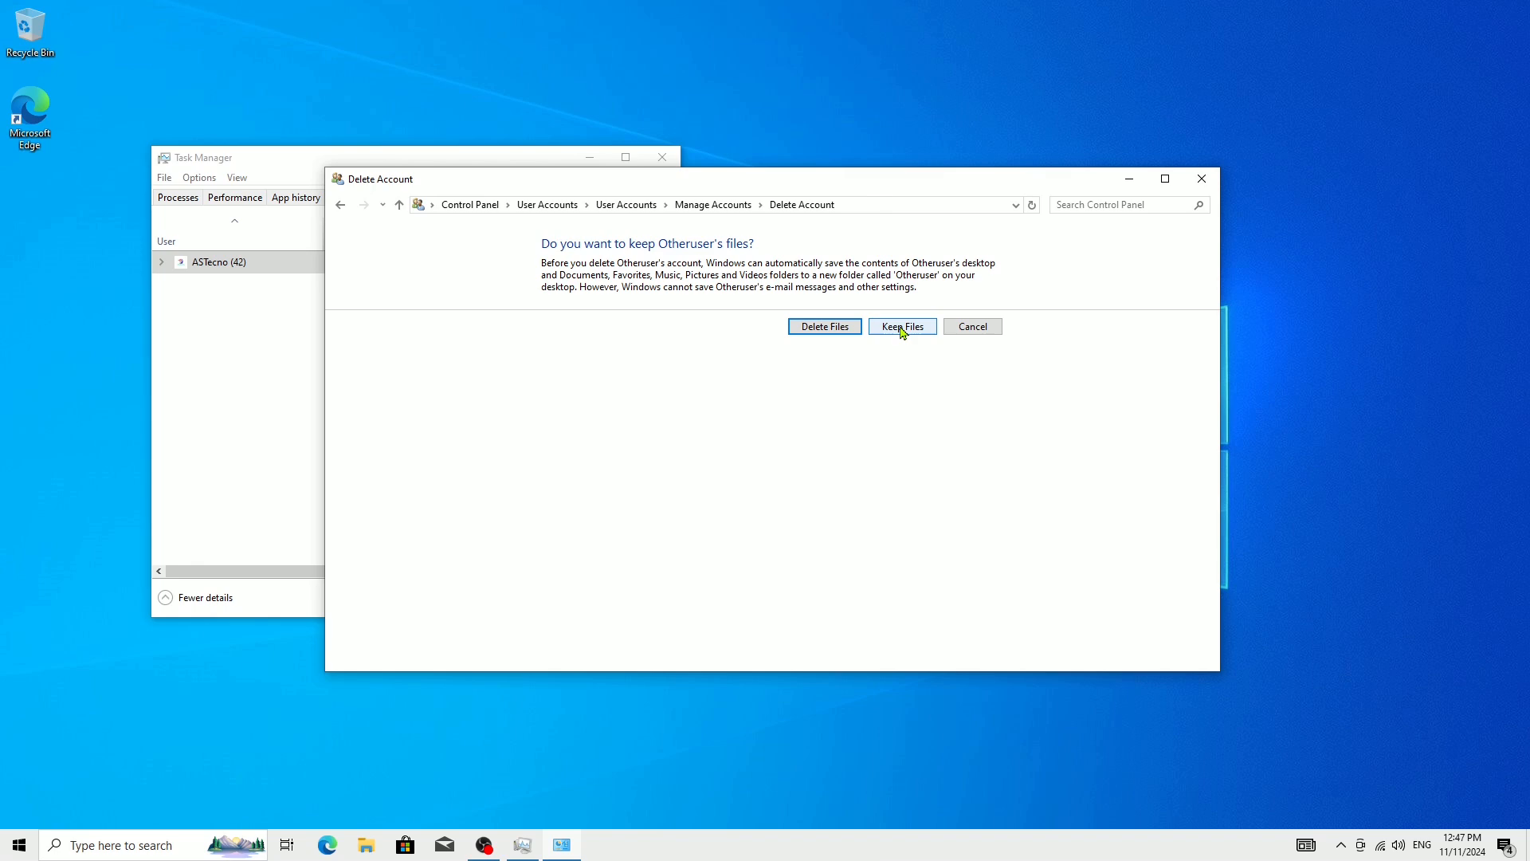
Keep Otheruser's files and confirm deletion, leaving only ASTecno in Manage Accounts.
{"action": "left_click", "coordinate": [901, 325]}
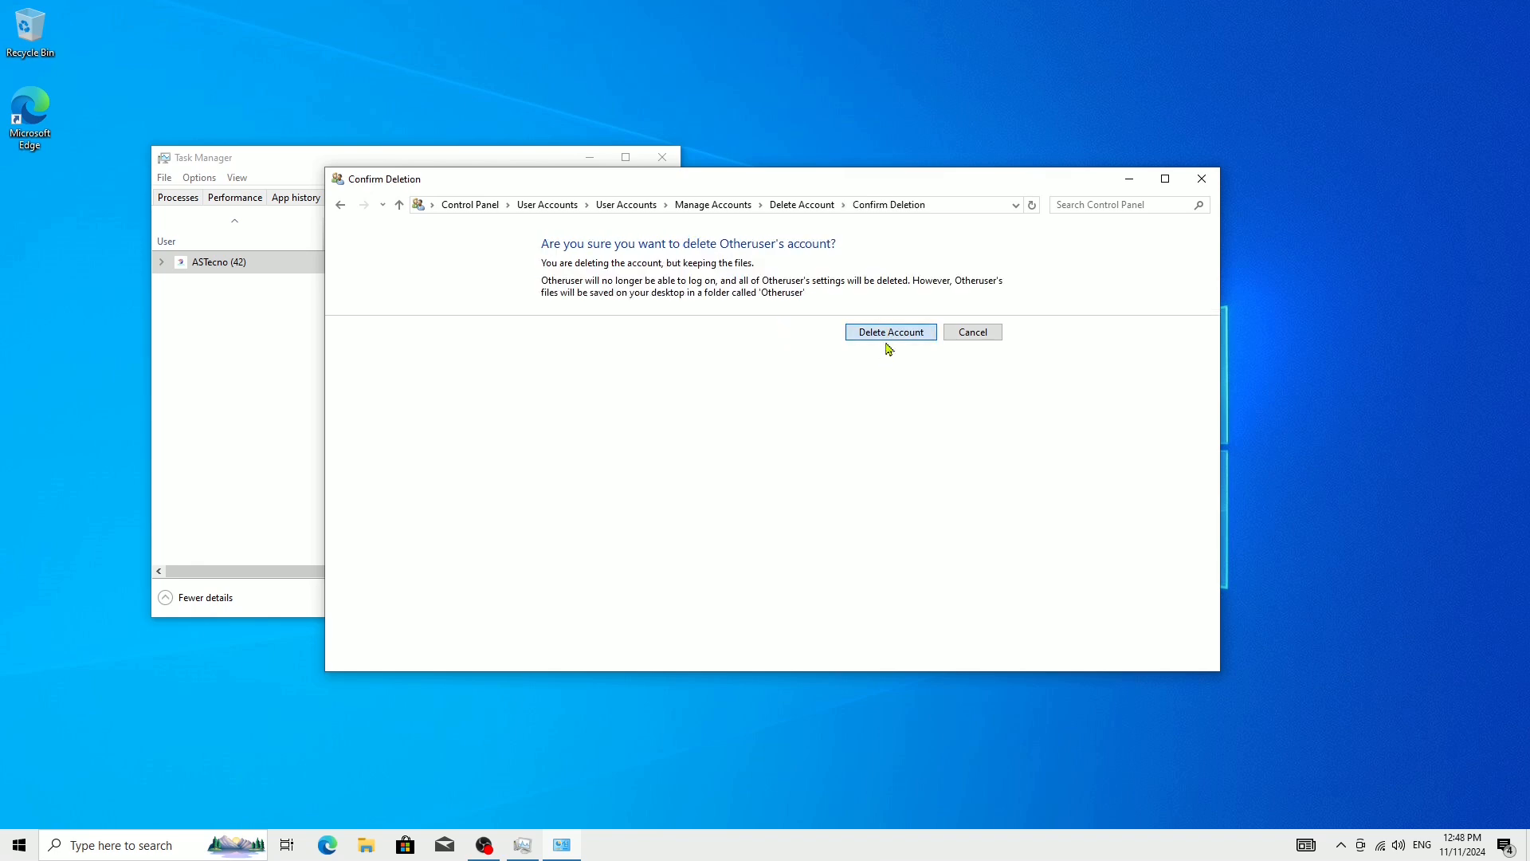
{"action": "mouse_move", "coordinate": [912, 436]}
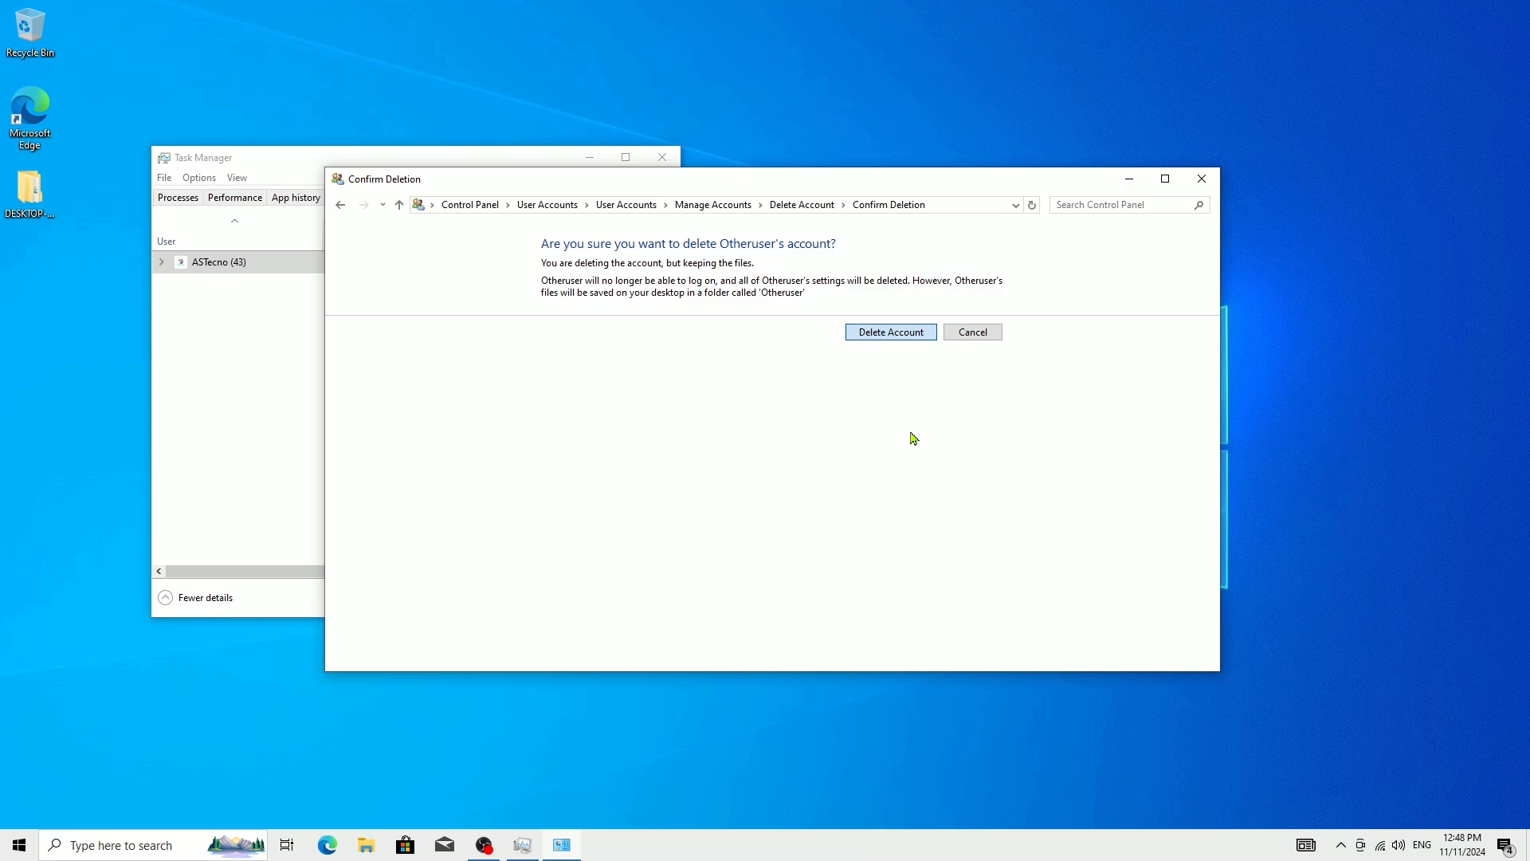
{"action": "left_click", "coordinate": [889, 331]}
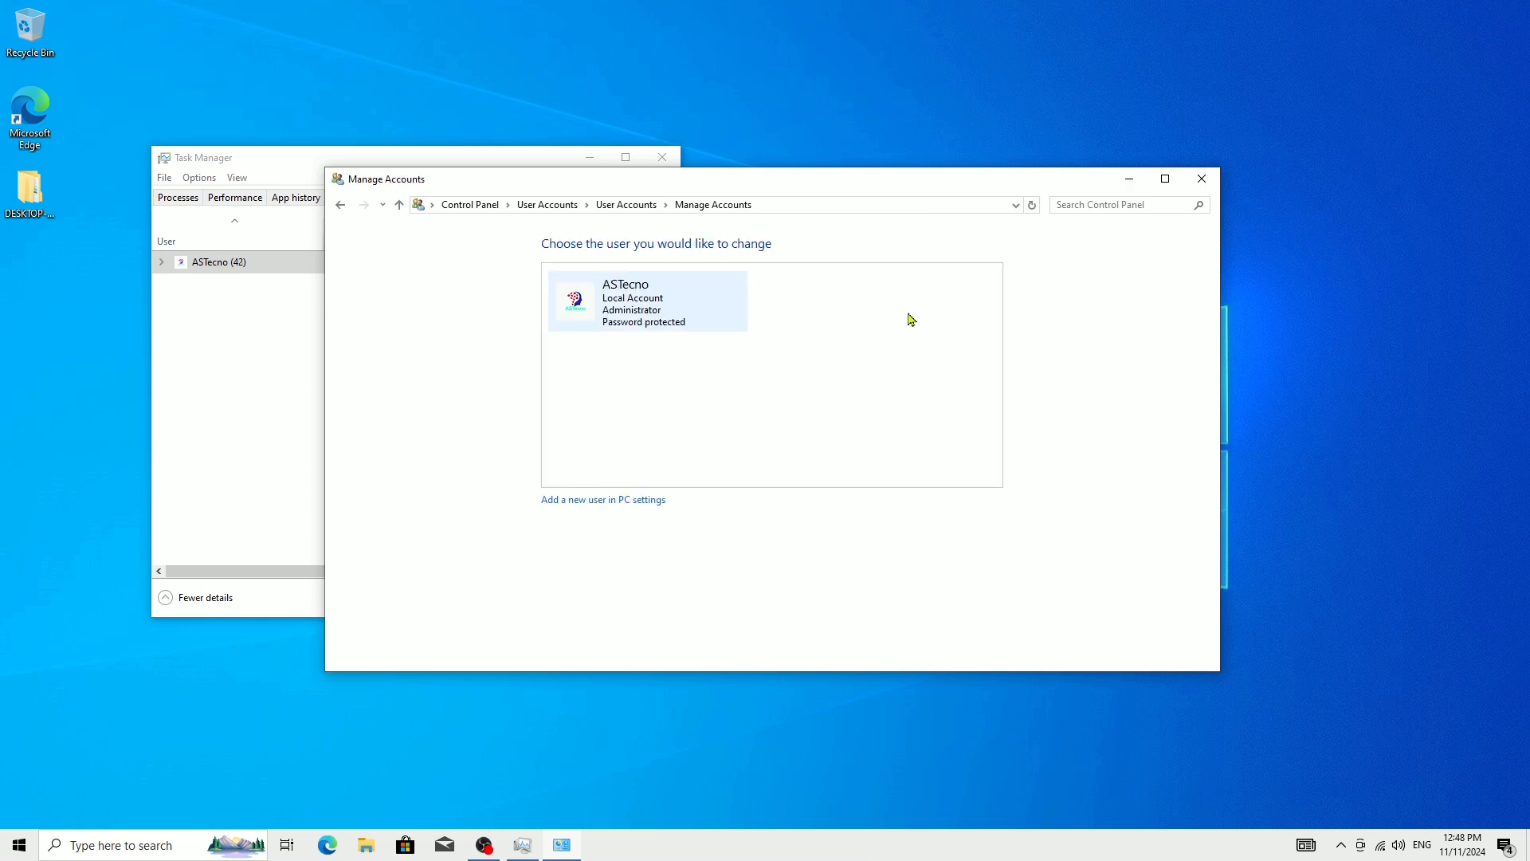
{"action": "mouse_move", "coordinate": [827, 365]}
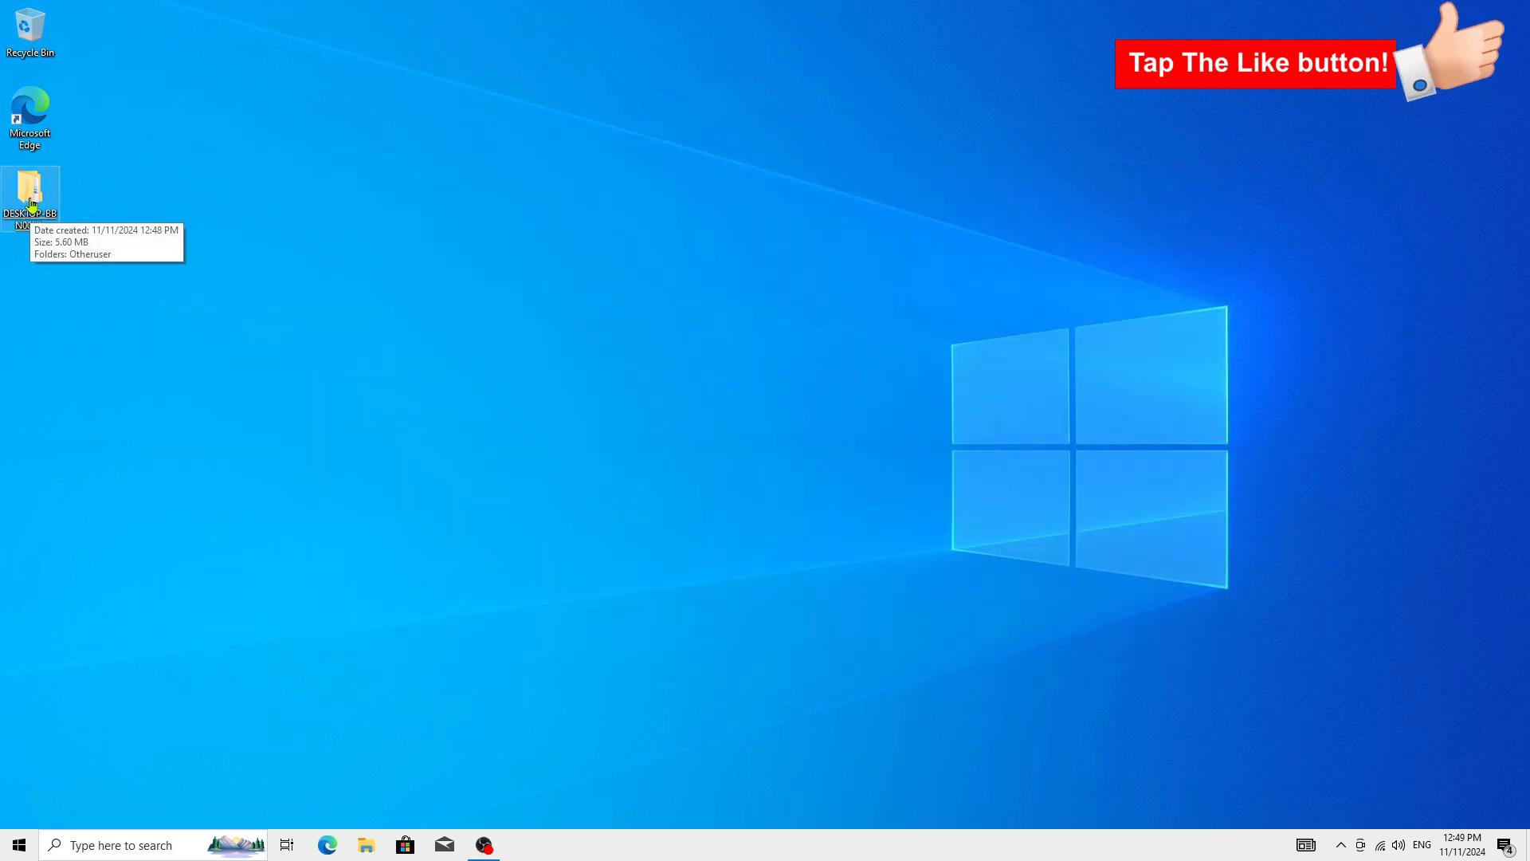
Browse the saved desktop folder into Otheruser and its Pictures subfolder.
{"action": "double_click", "coordinate": [31, 194]}
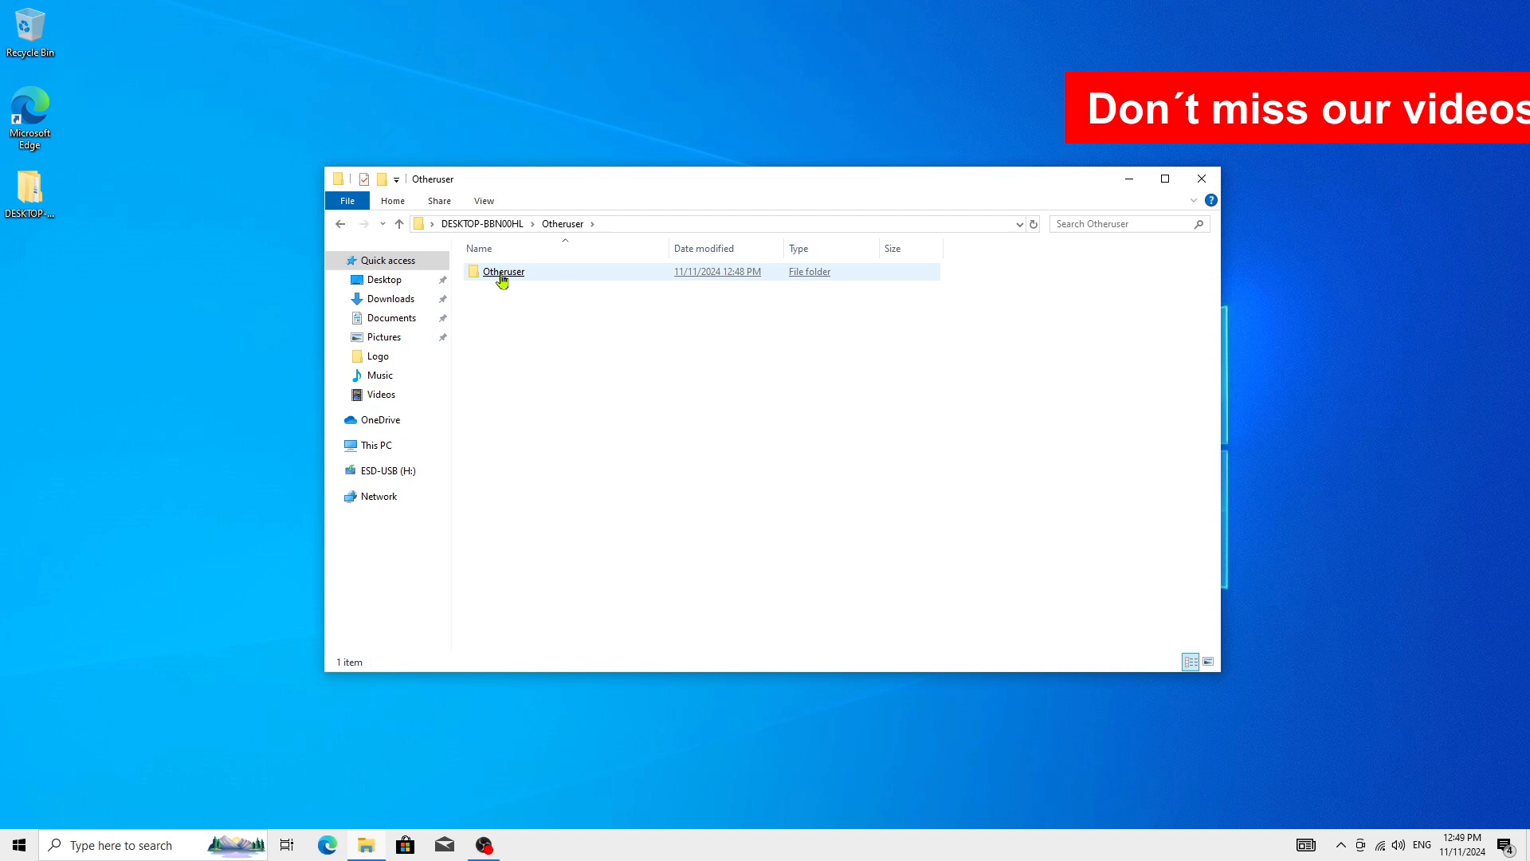
{"action": "double_click", "coordinate": [502, 271]}
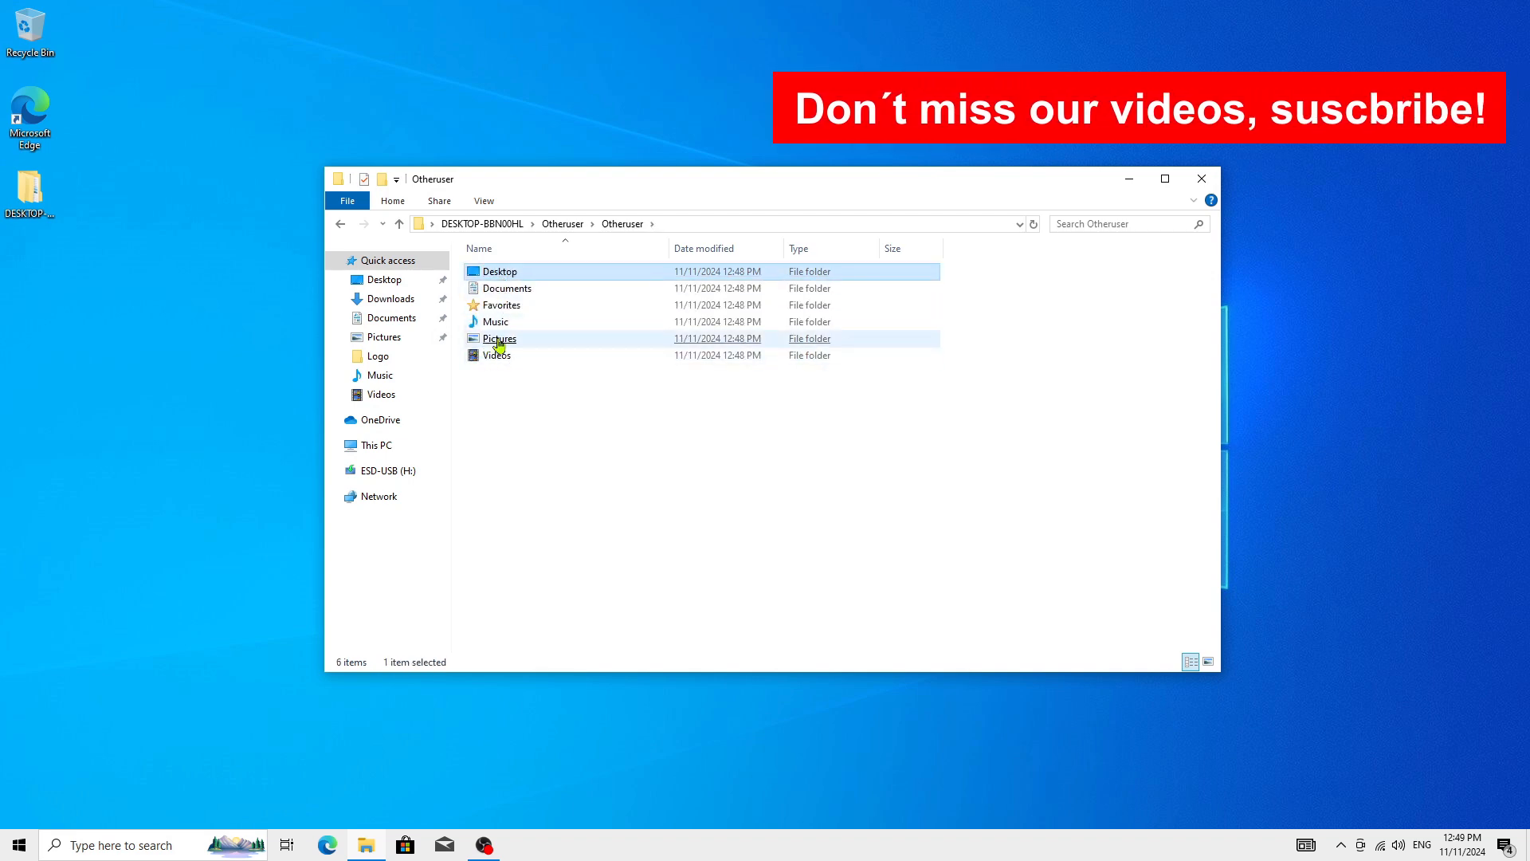
{"action": "double_click", "coordinate": [499, 338]}
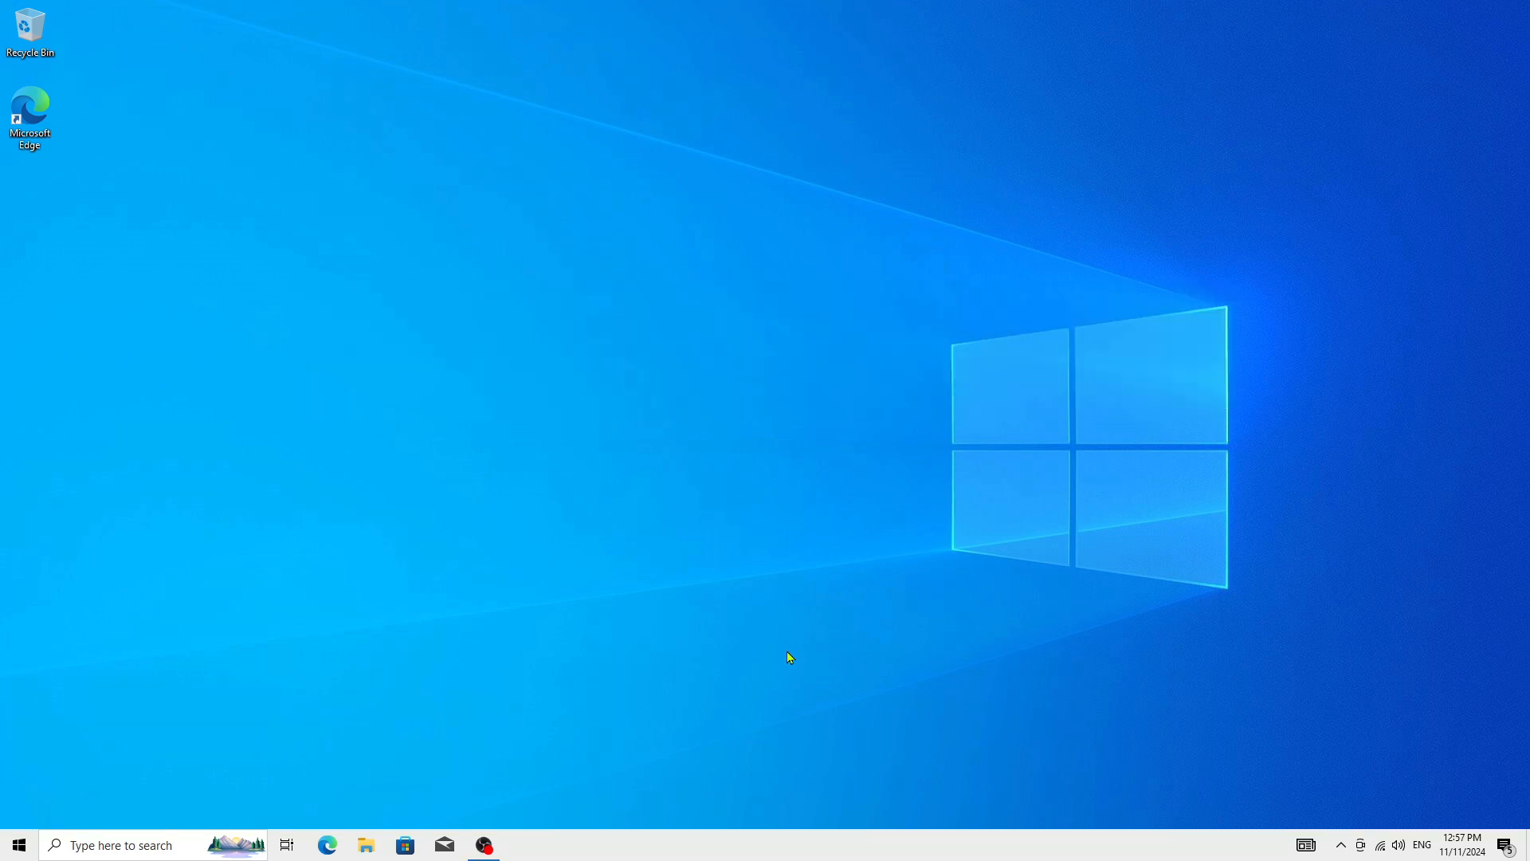
{"action": "mouse_move", "coordinate": [711, 678]}
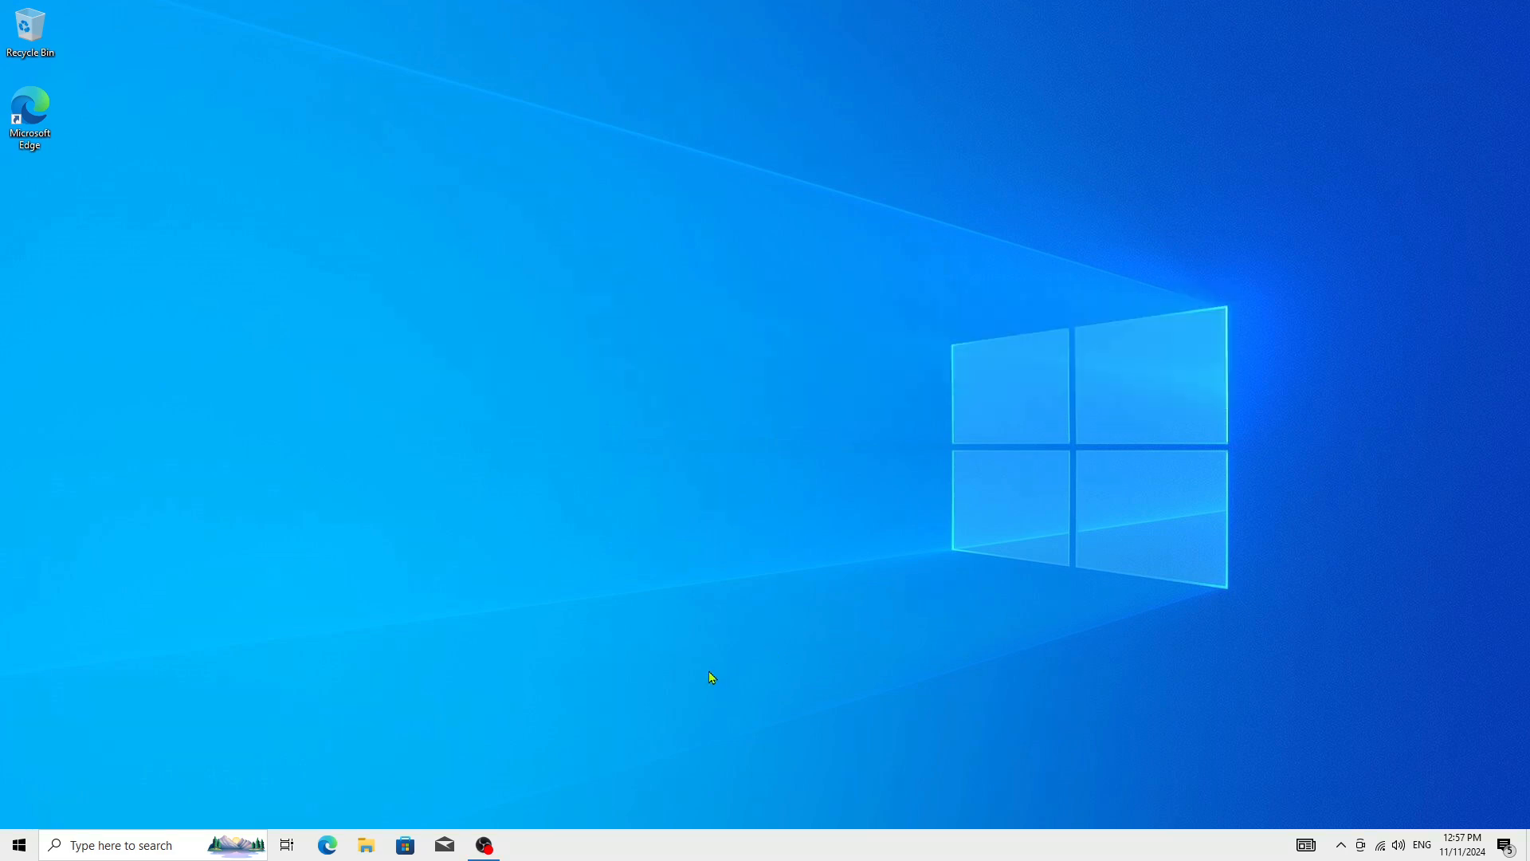
{"action": "mouse_move", "coordinate": [17, 844]}
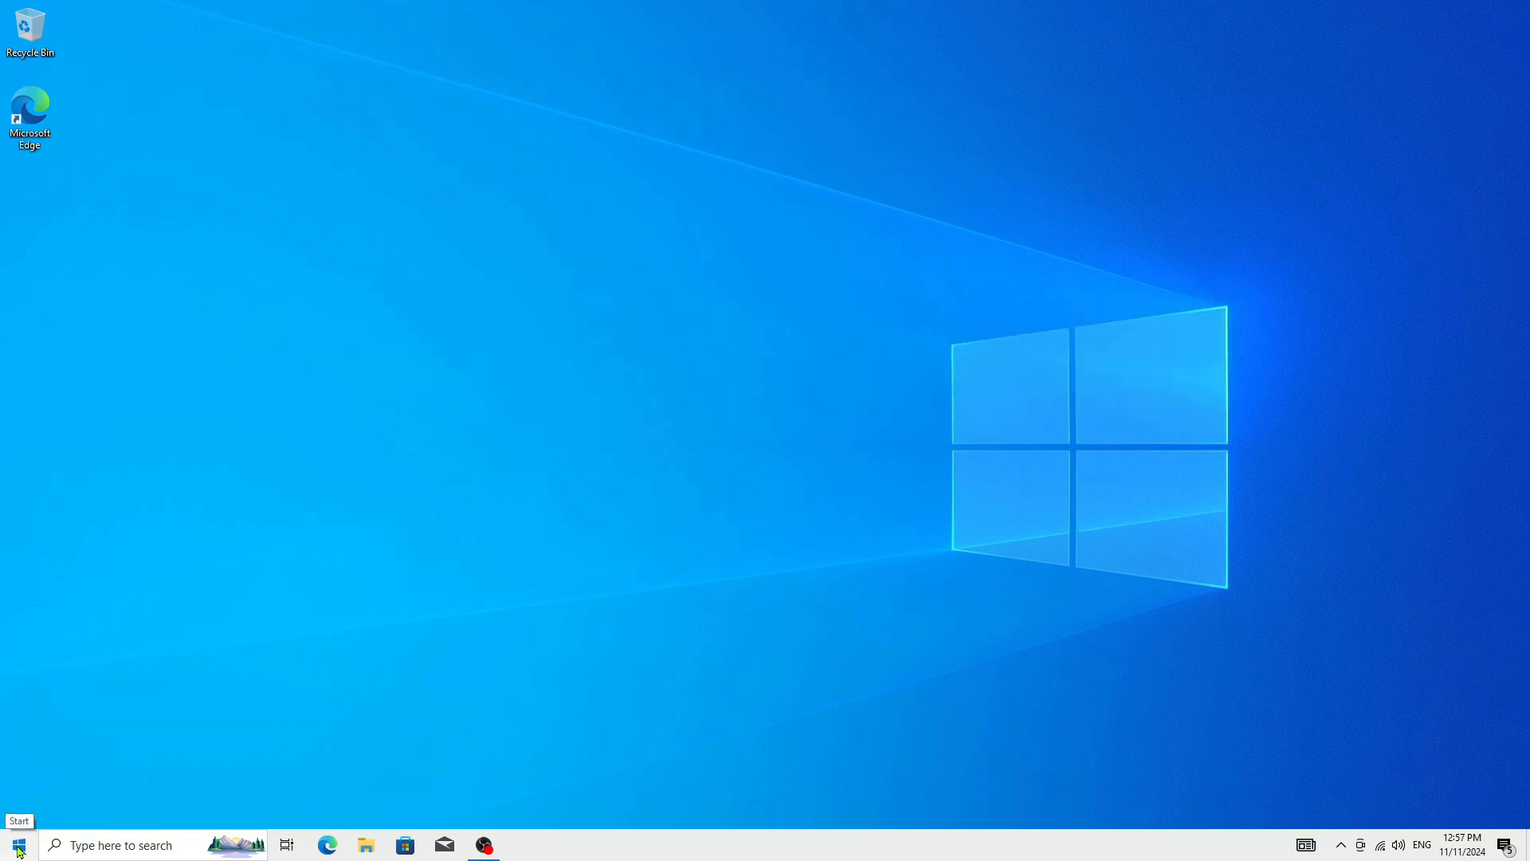
Launch Windows Settings from the Start menu's gear icon.
{"action": "left_click", "coordinate": [16, 844]}
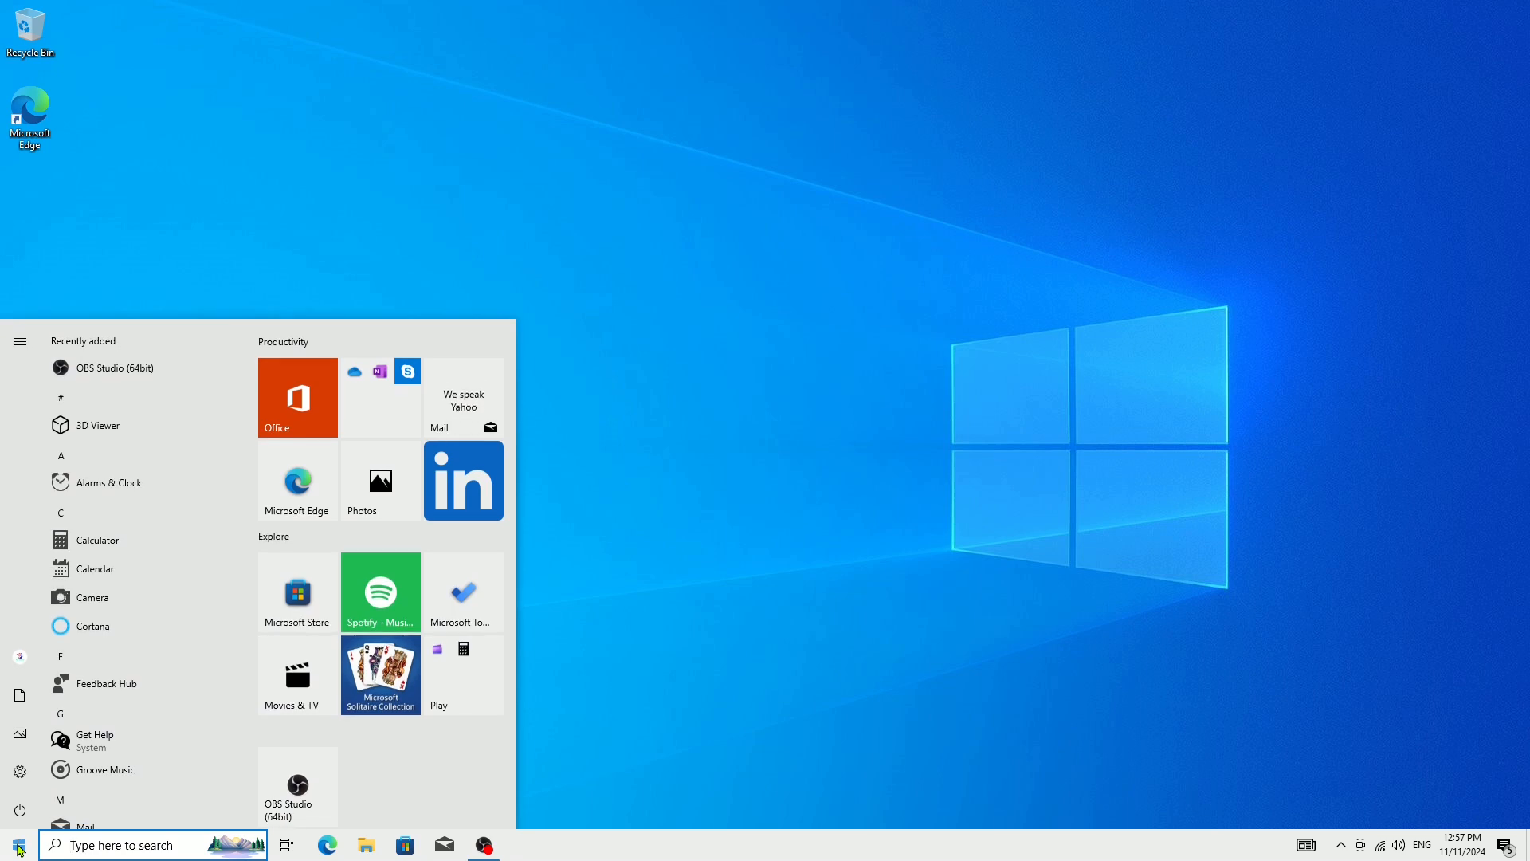
{"action": "left_click", "coordinate": [19, 341]}
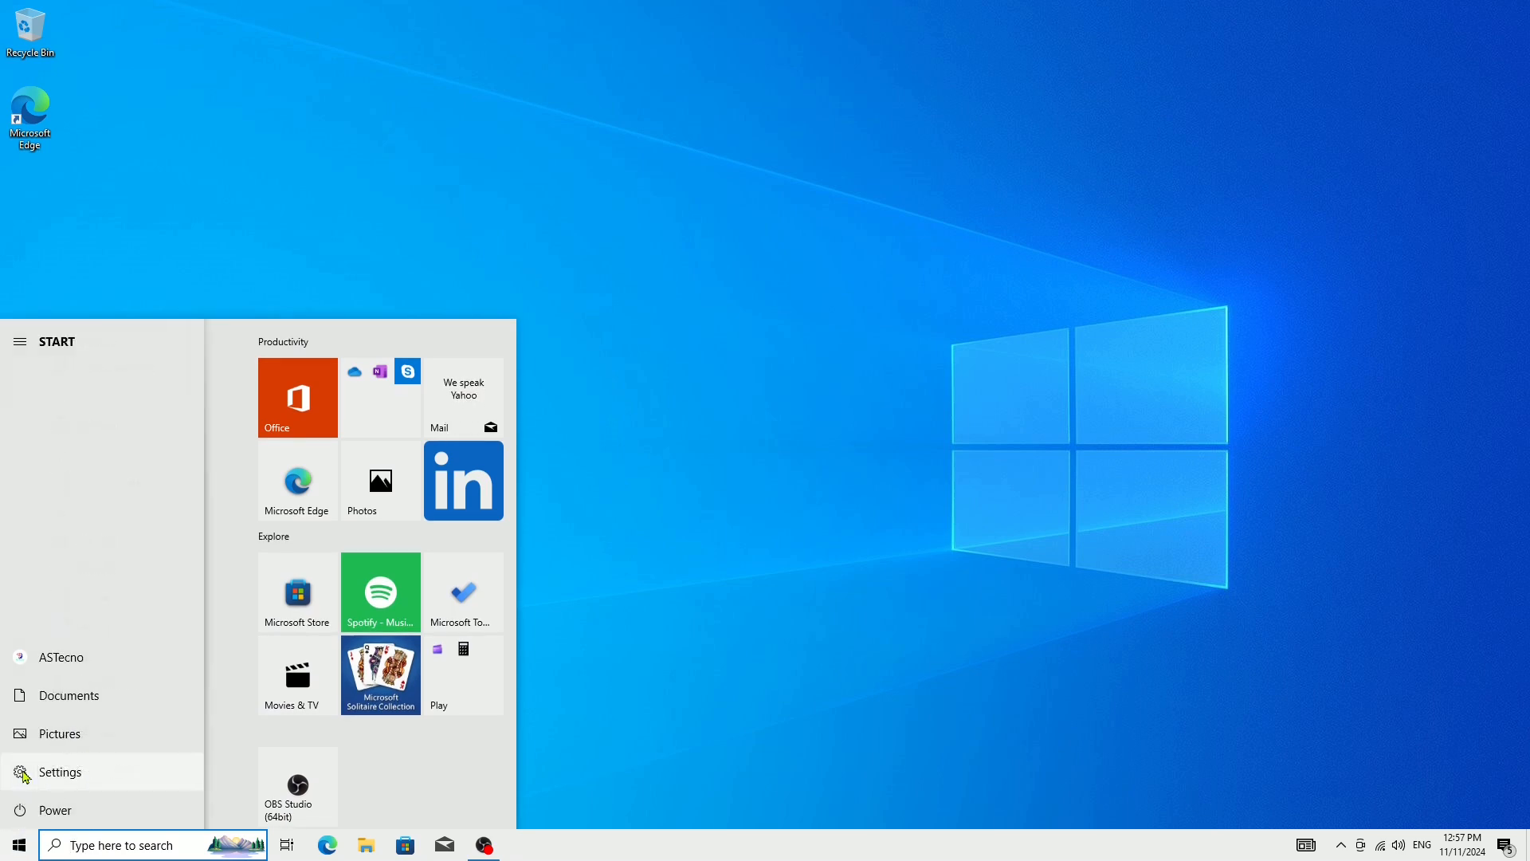
{"action": "left_click", "coordinate": [59, 771]}
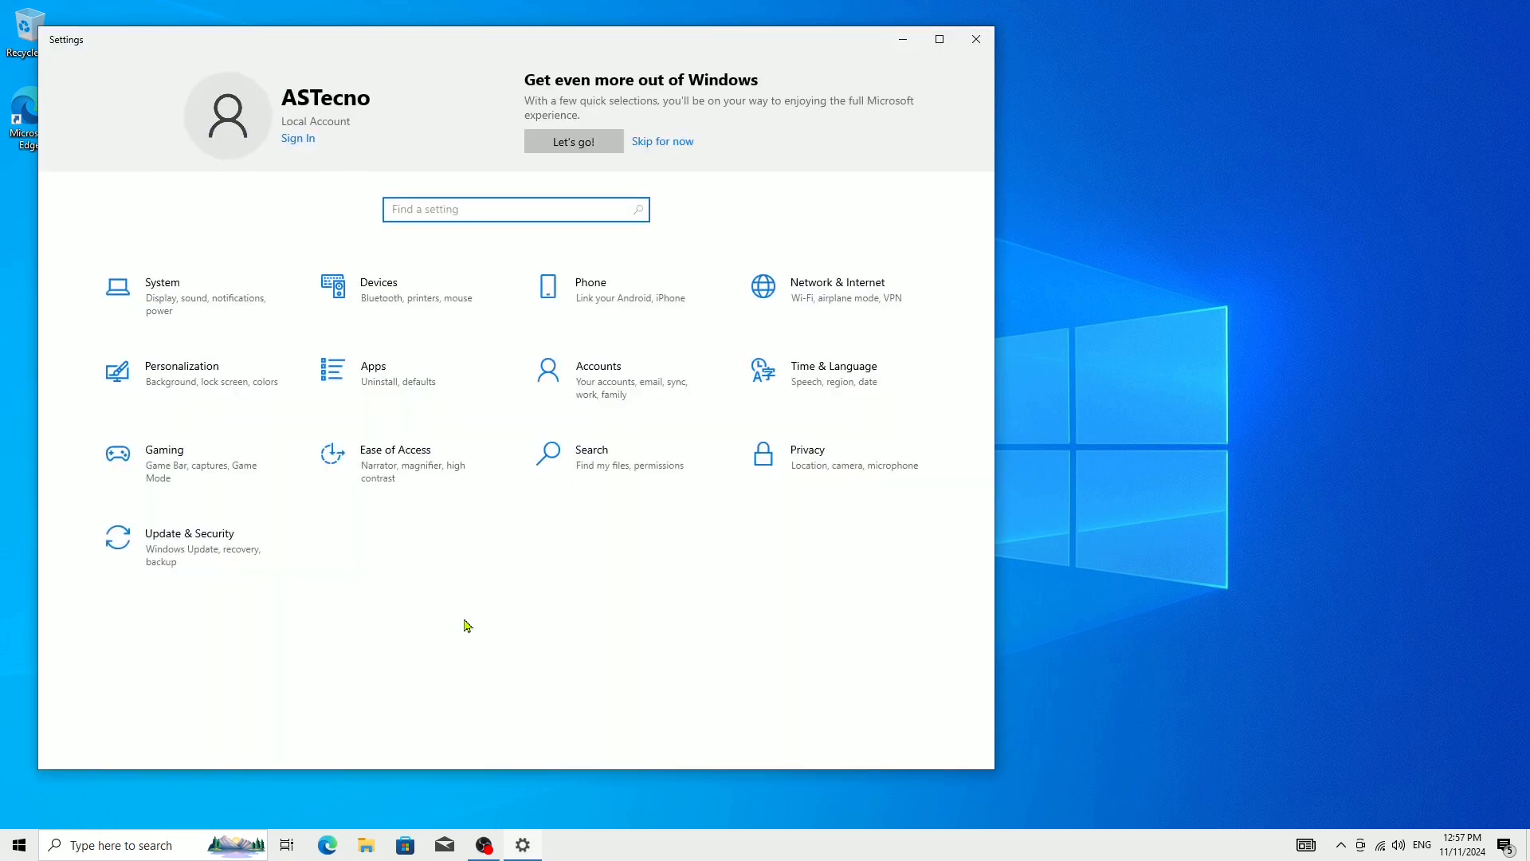
{"action": "mouse_move", "coordinate": [605, 395]}
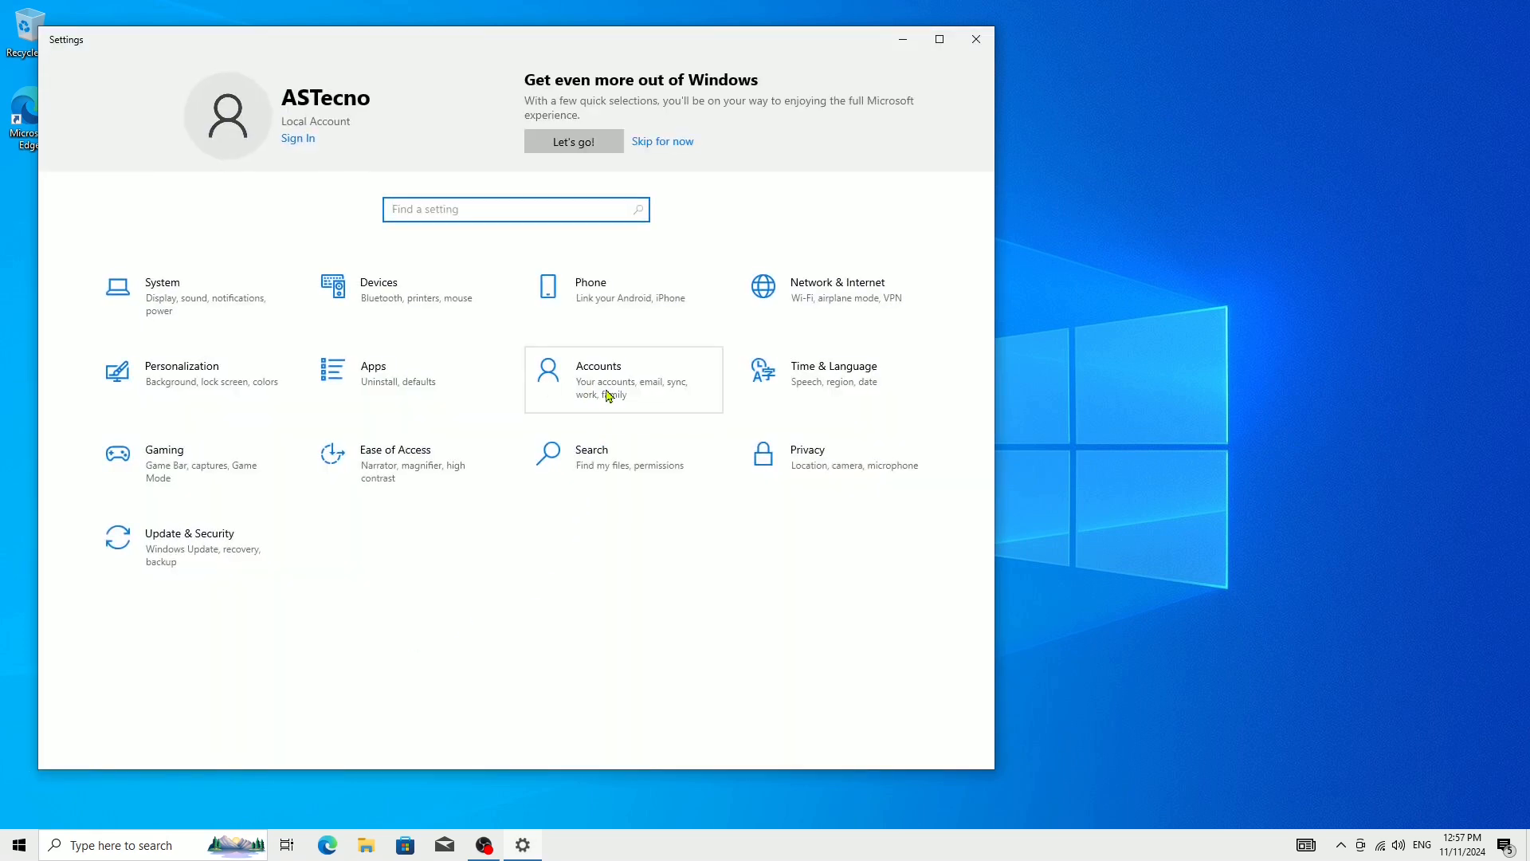
Go to Accounts, Family & other users, listing Otheruser as a local account.
{"action": "left_click", "coordinate": [597, 379]}
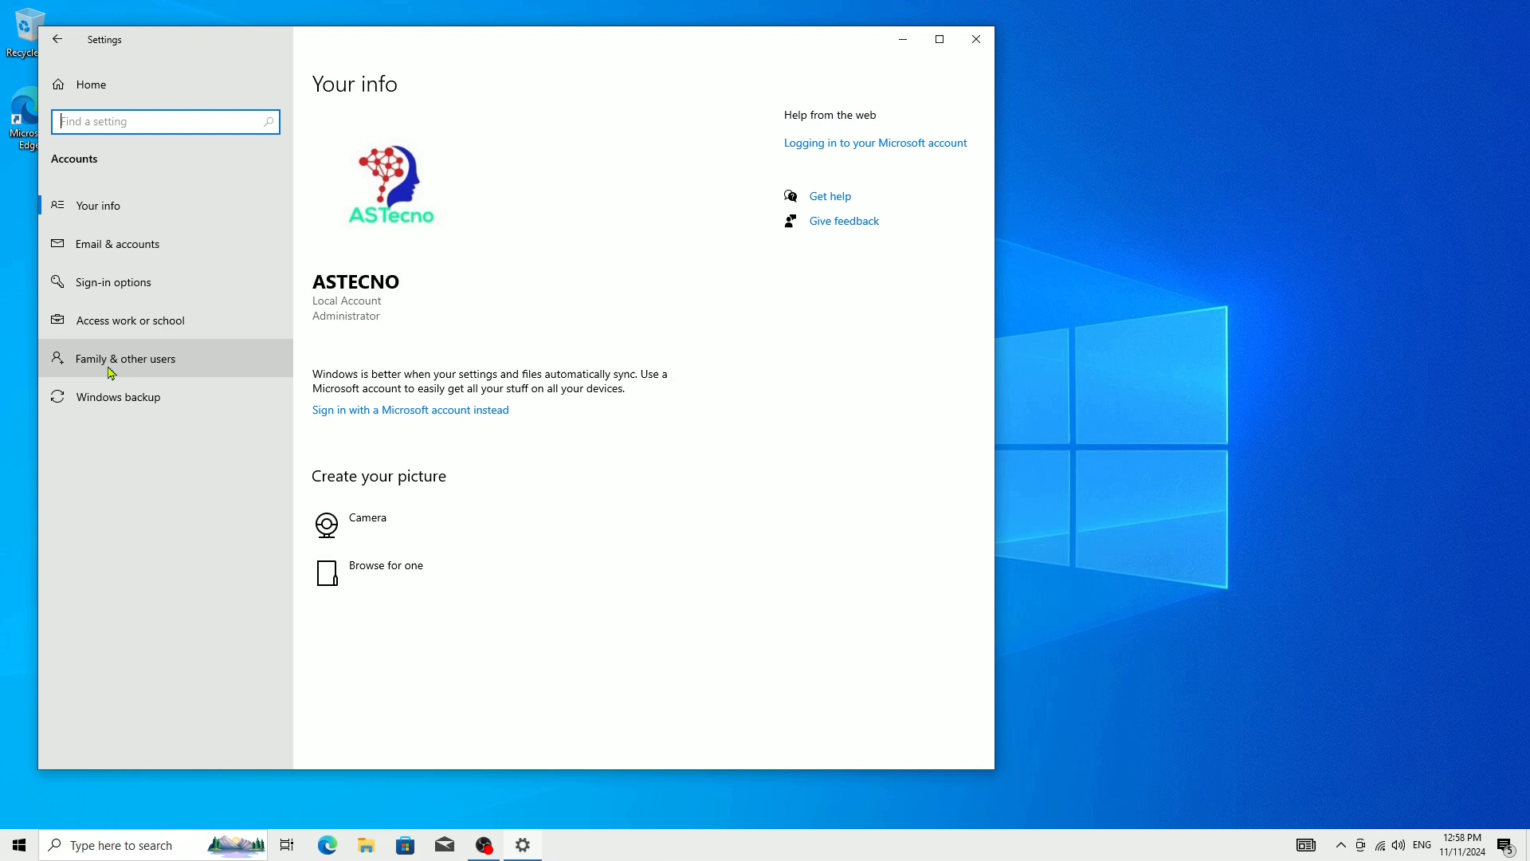
{"action": "left_click", "coordinate": [124, 359]}
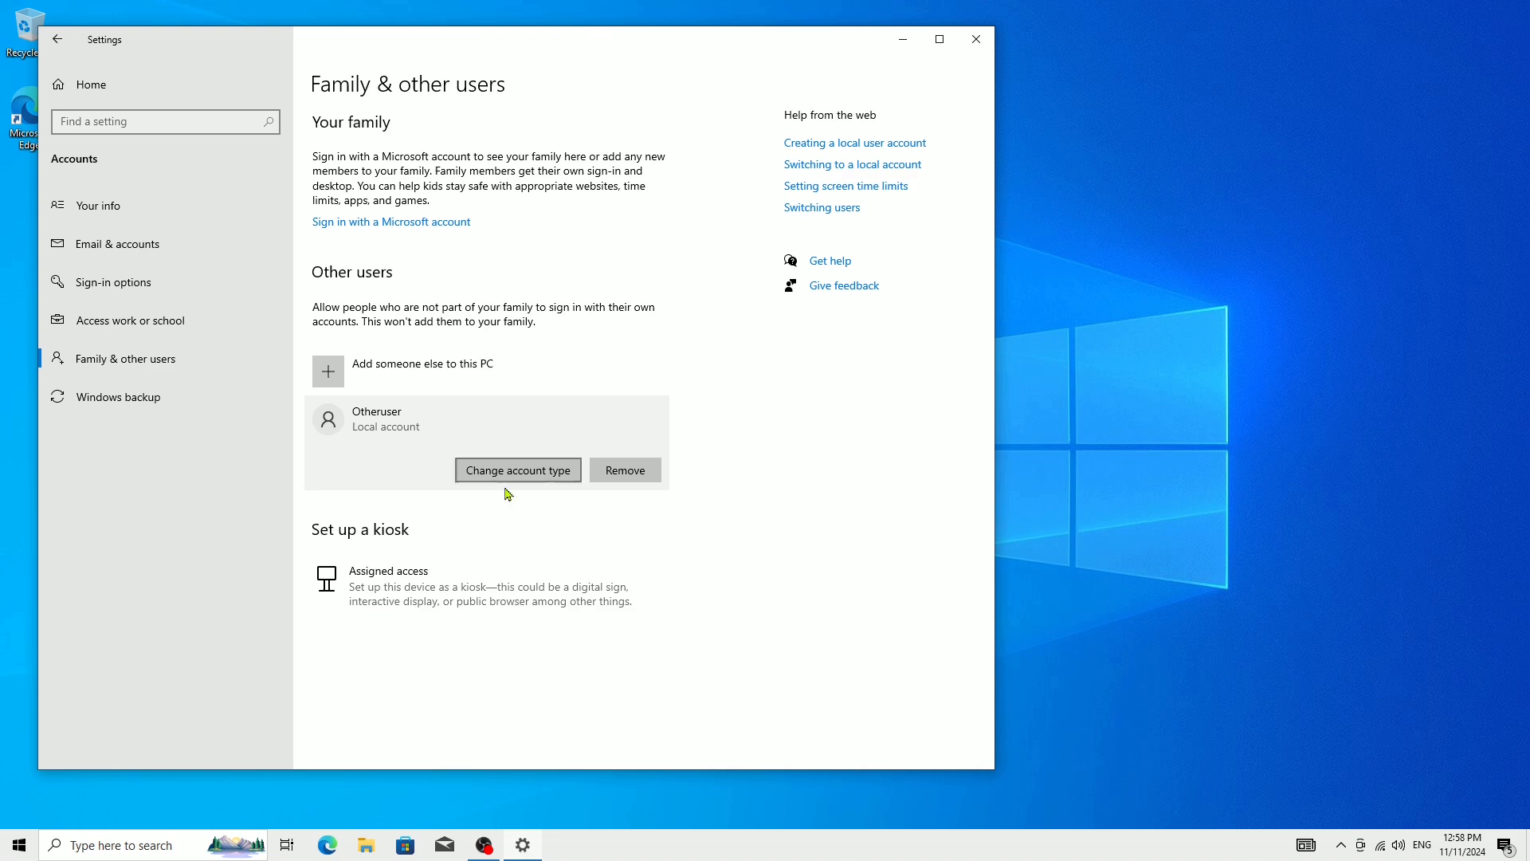
{"action": "mouse_move", "coordinate": [625, 468]}
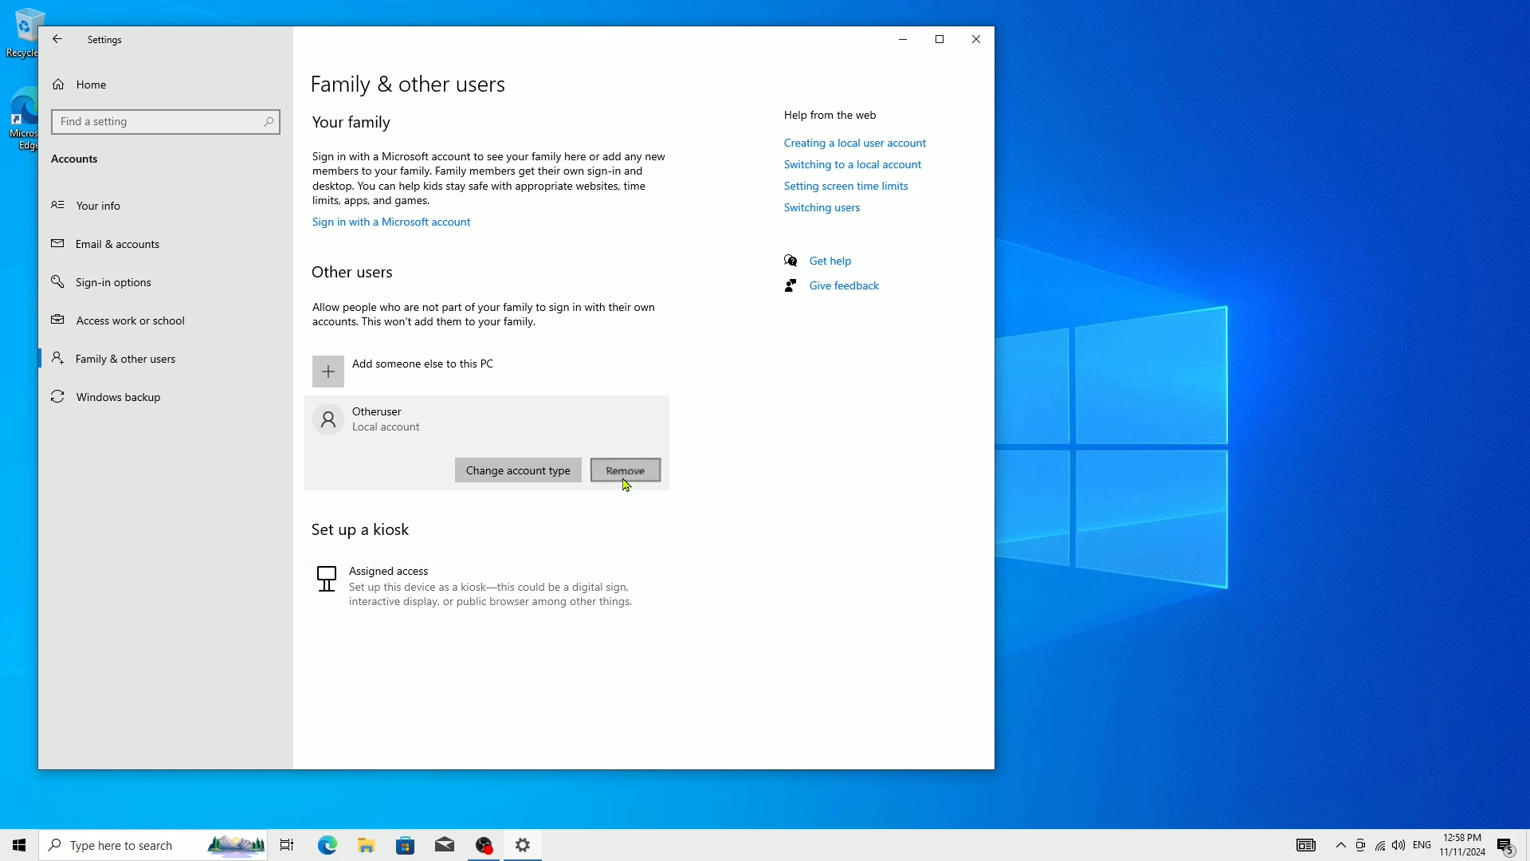
Remove Otheruser and confirm Delete account and data, leaving no other users.
{"action": "left_click", "coordinate": [625, 469]}
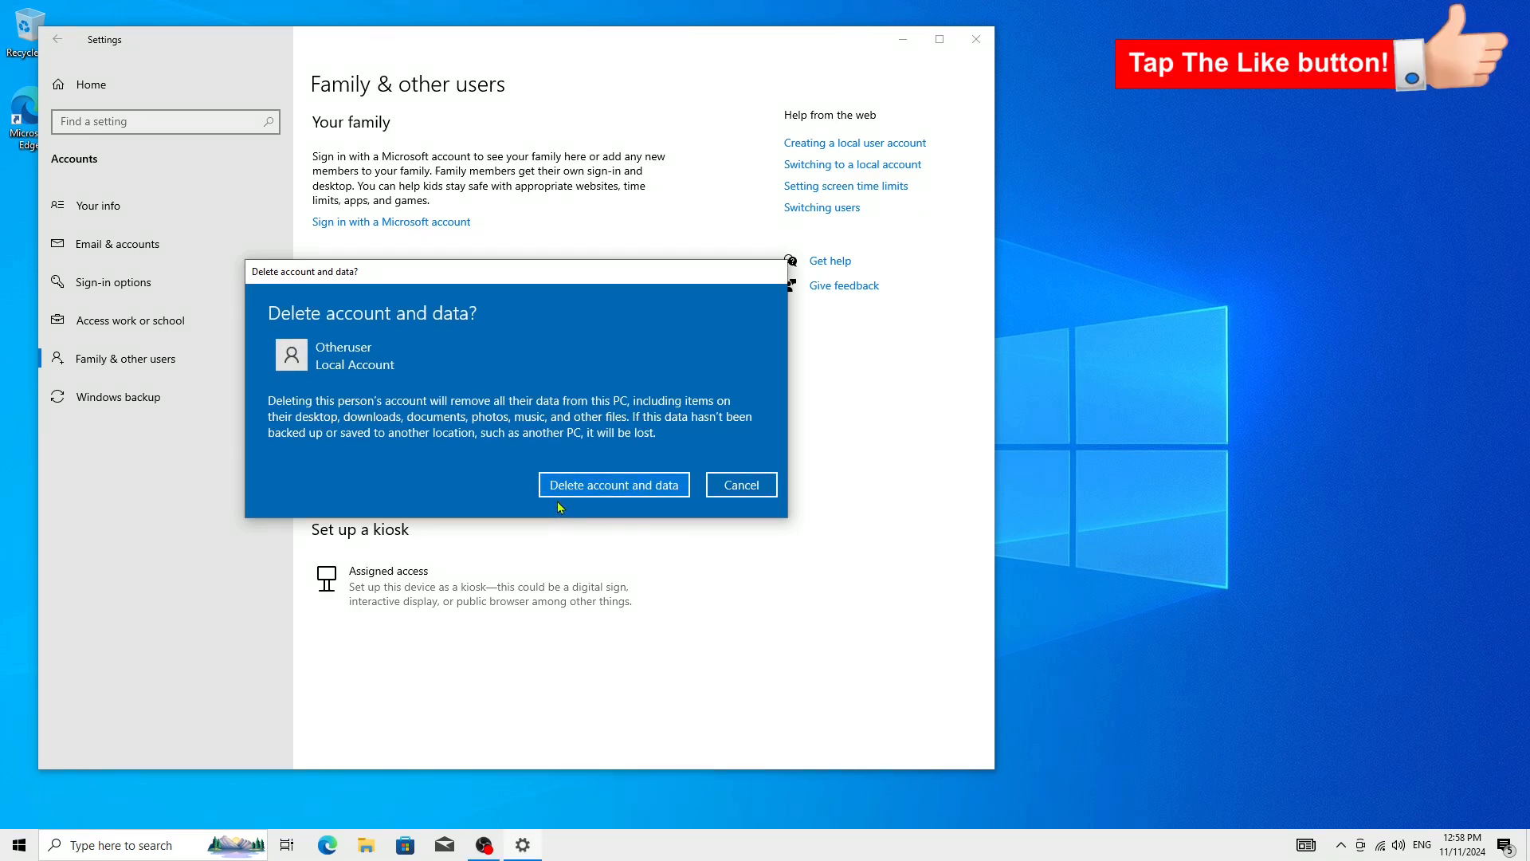
{"action": "mouse_move", "coordinate": [569, 510]}
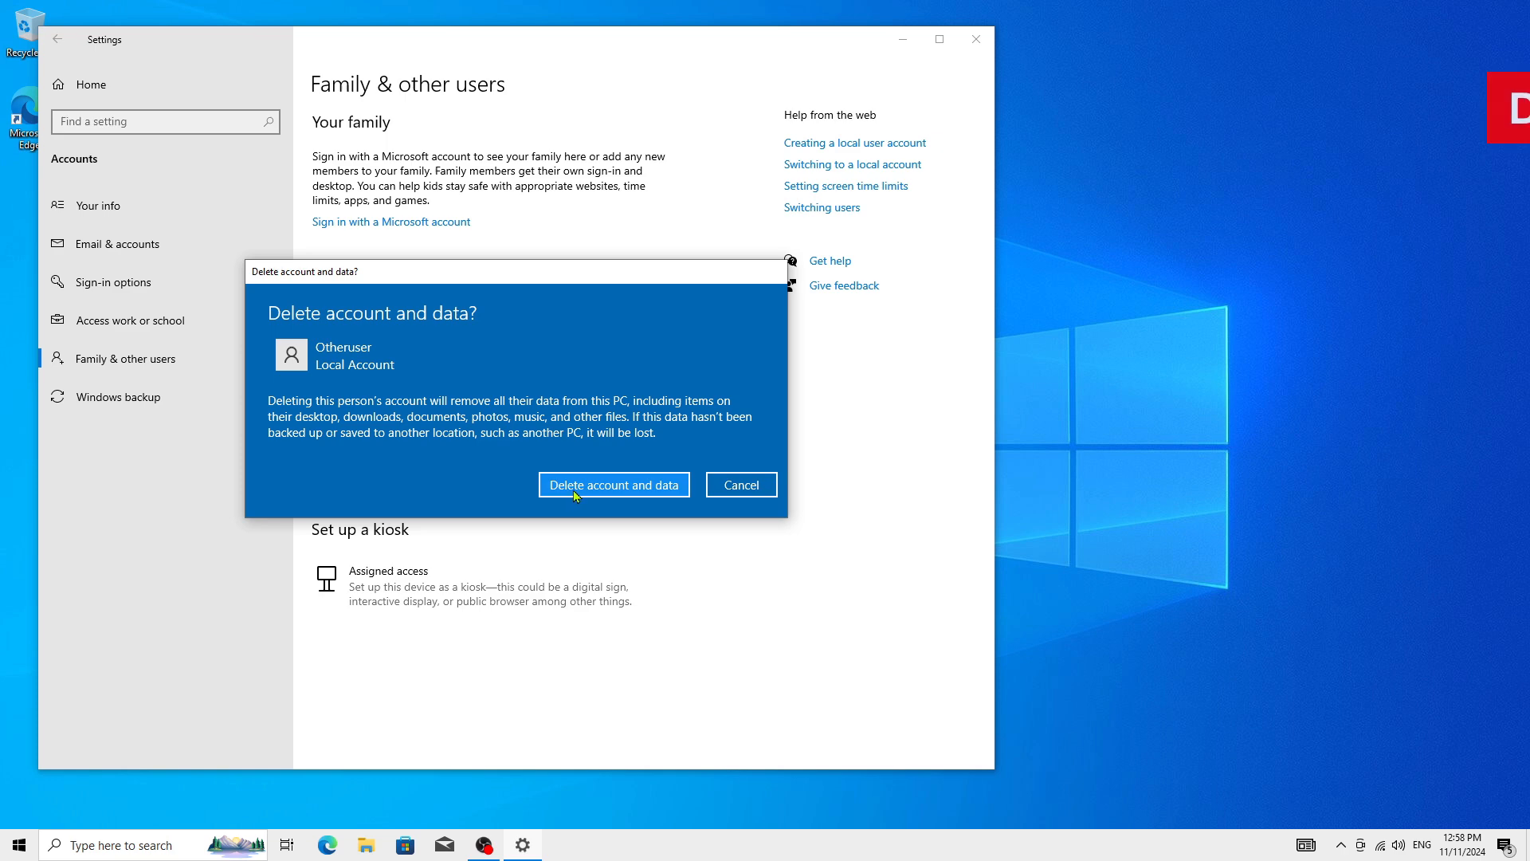
{"action": "left_click", "coordinate": [613, 485]}
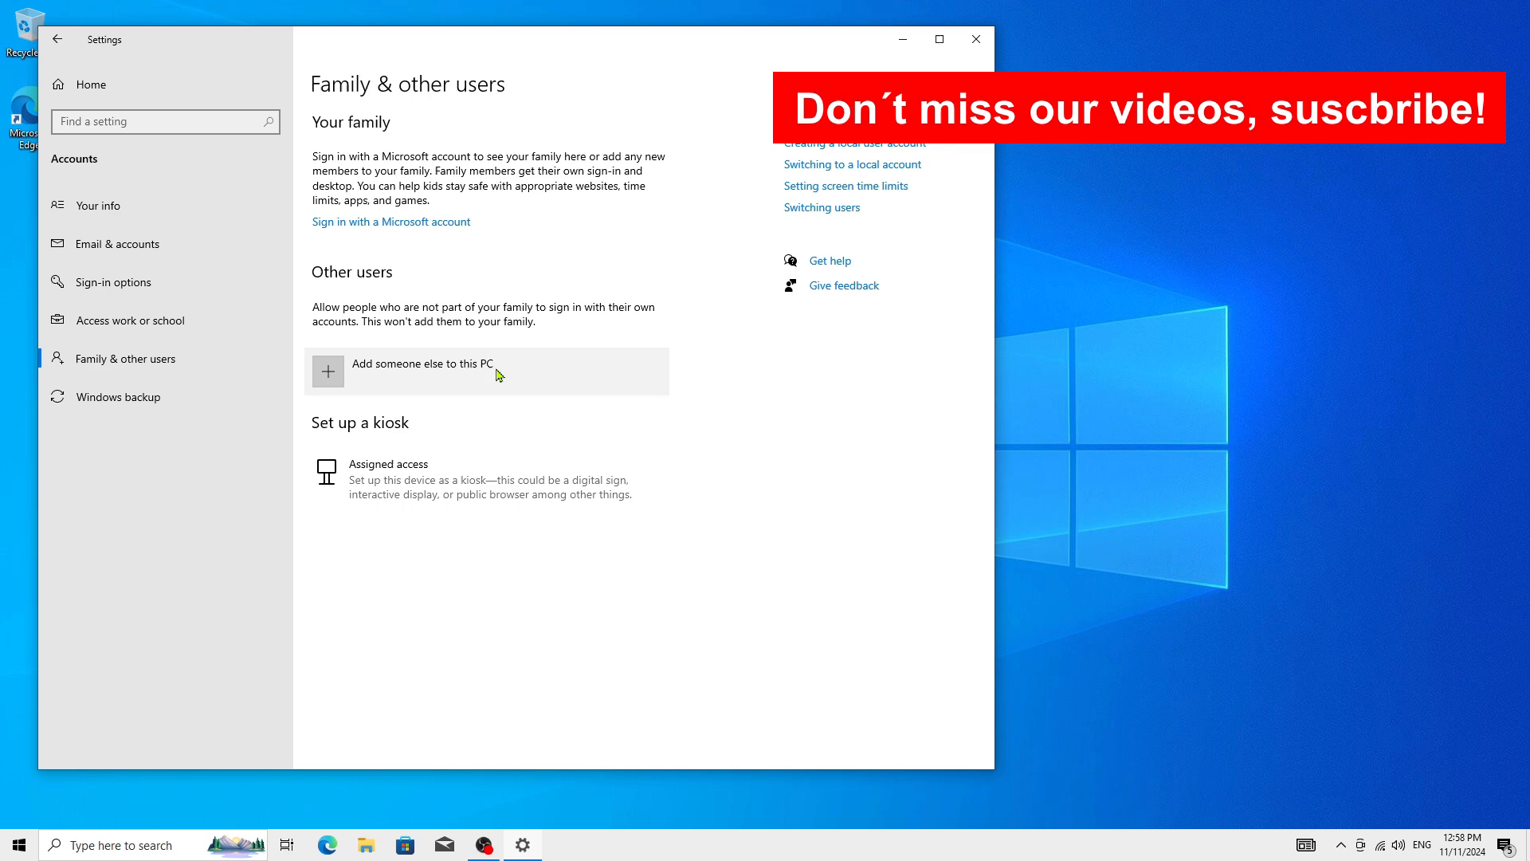
Show ASTecno's account options from the Start menu.
{"action": "left_click", "coordinate": [16, 845]}
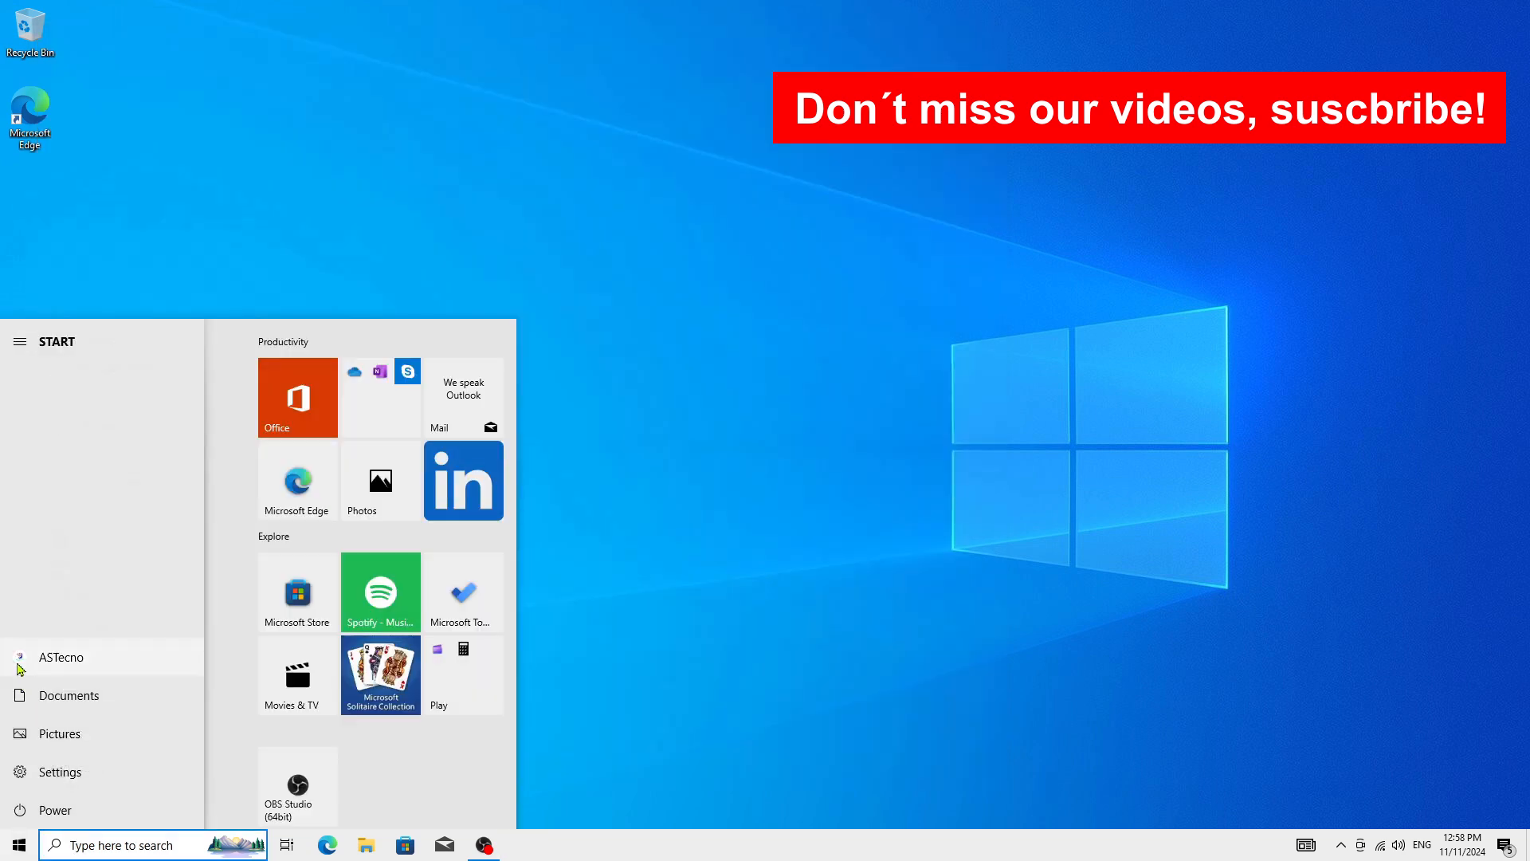
{"action": "left_click", "coordinate": [61, 655]}
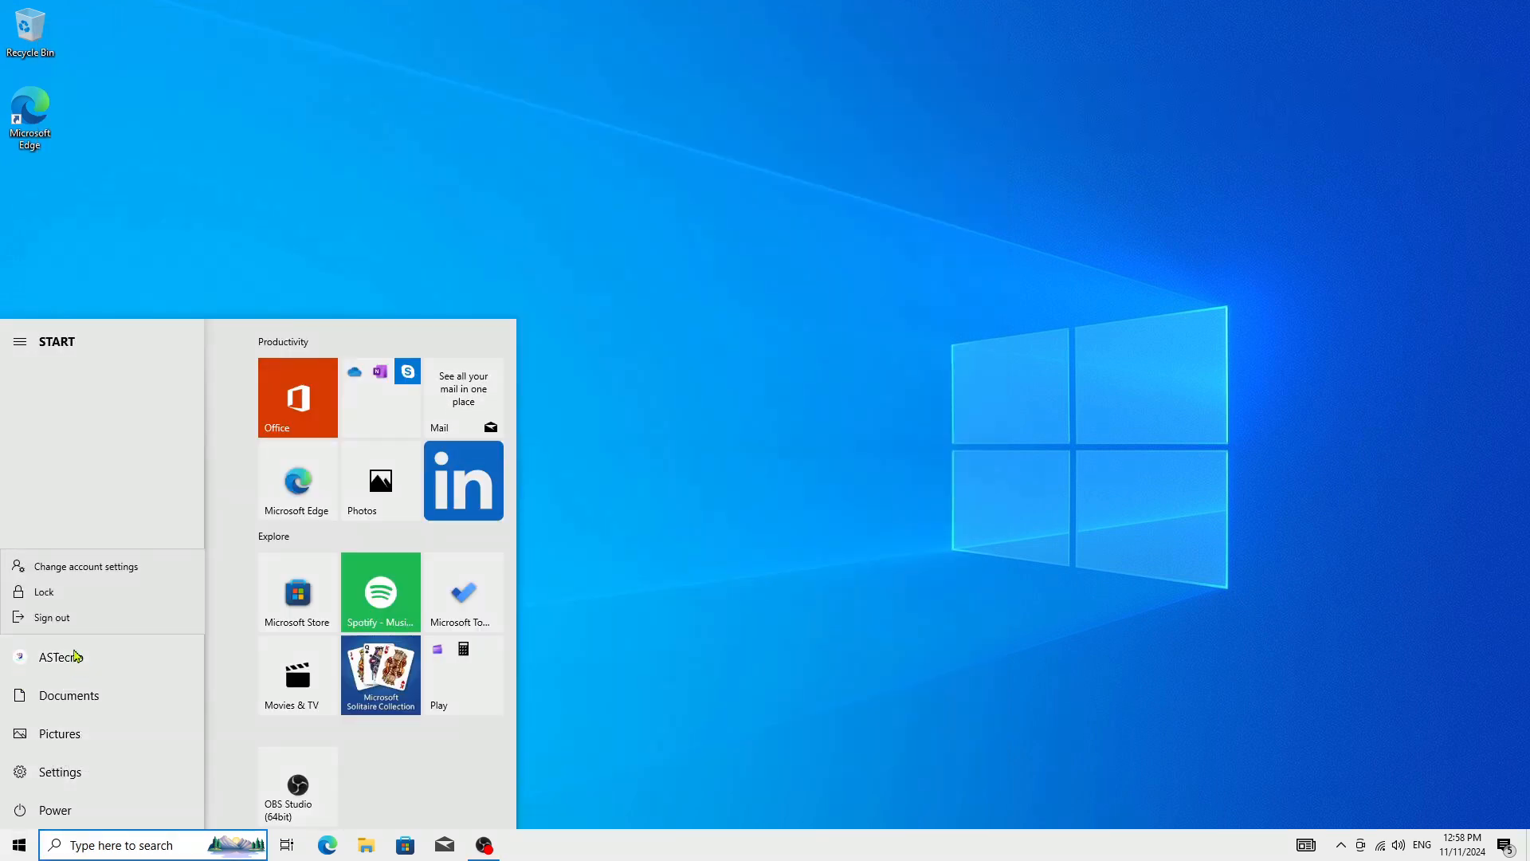